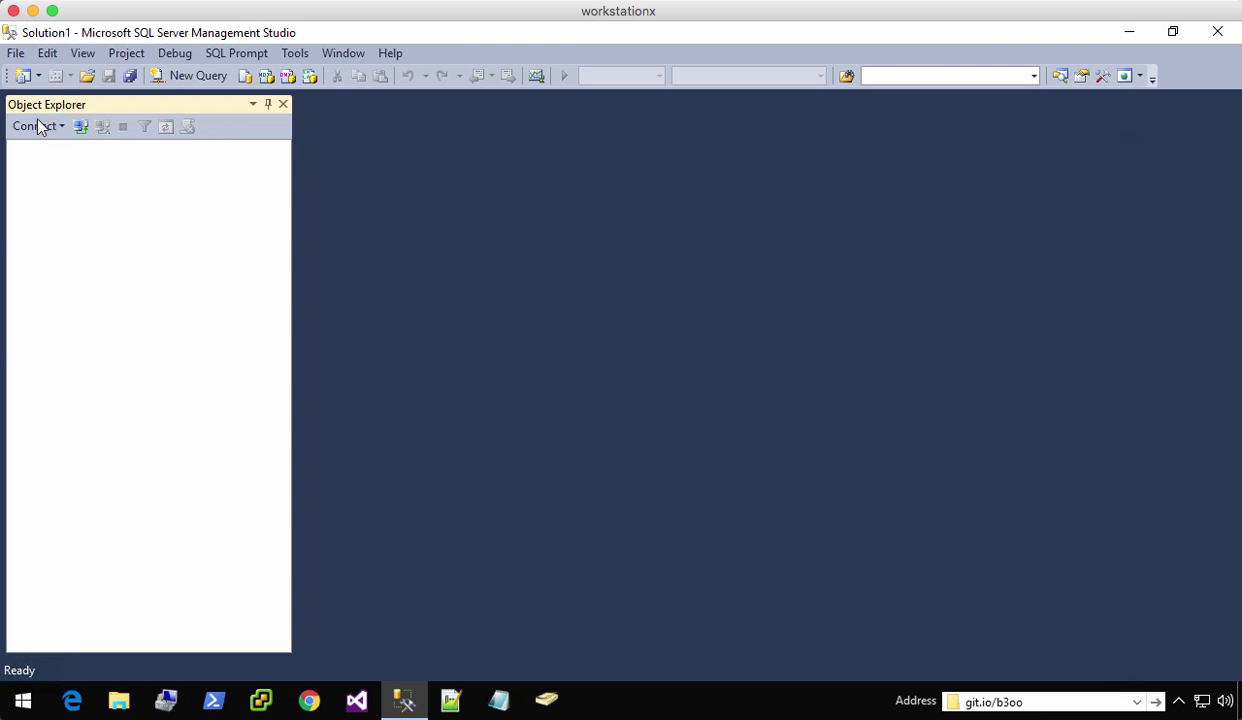
Attempt connecting to sql2012-scale with Windows Authentication and see the login refused
{"action": "left_click", "coordinate": [36, 126]}
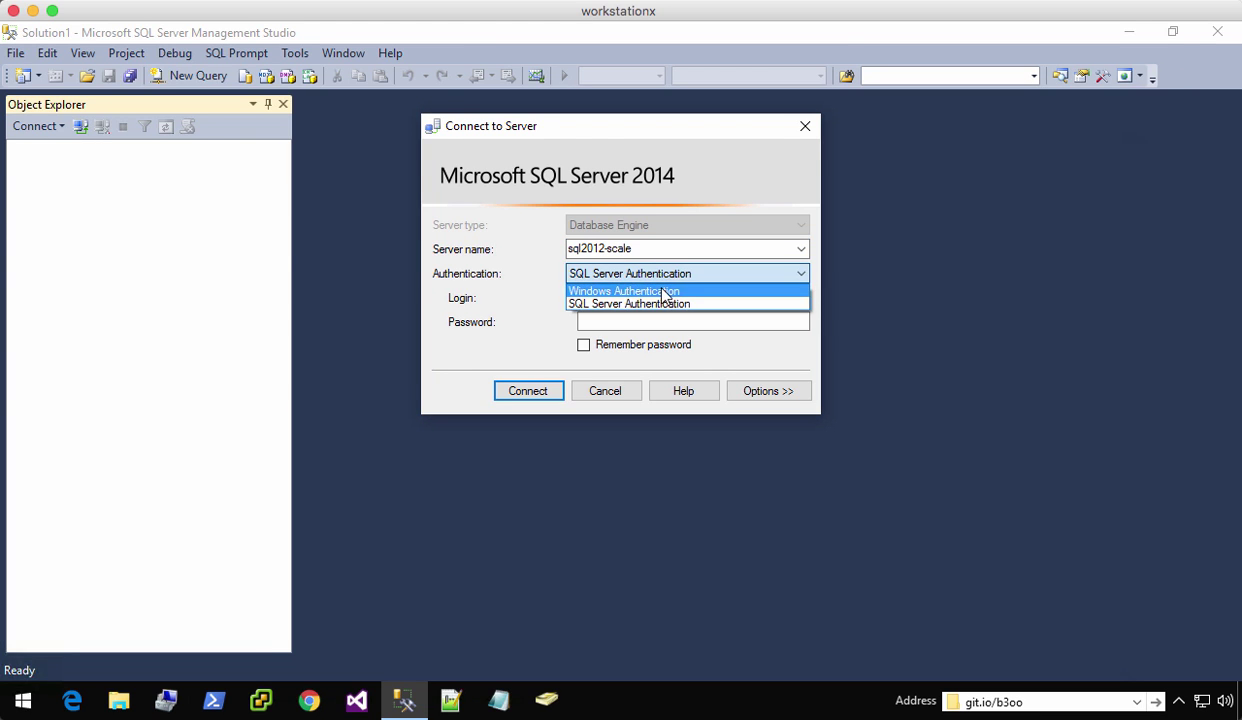
{"action": "left_click", "coordinate": [624, 290]}
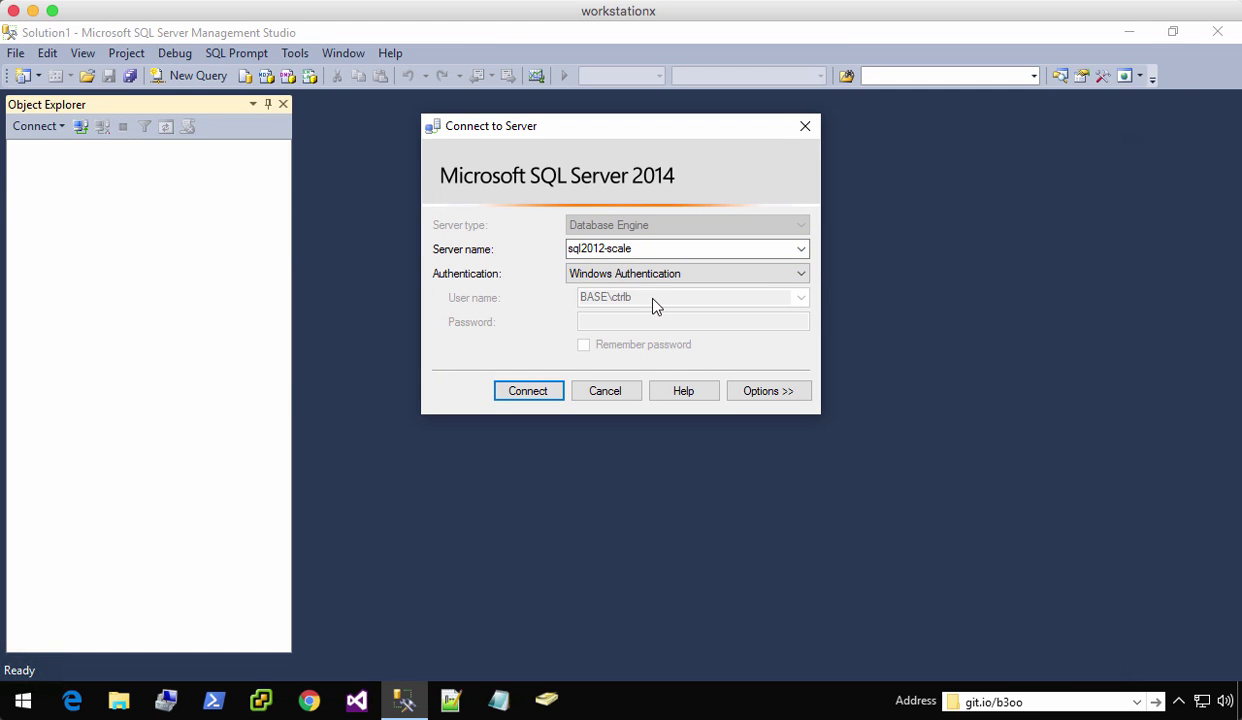
{"action": "mouse_move", "coordinate": [528, 390]}
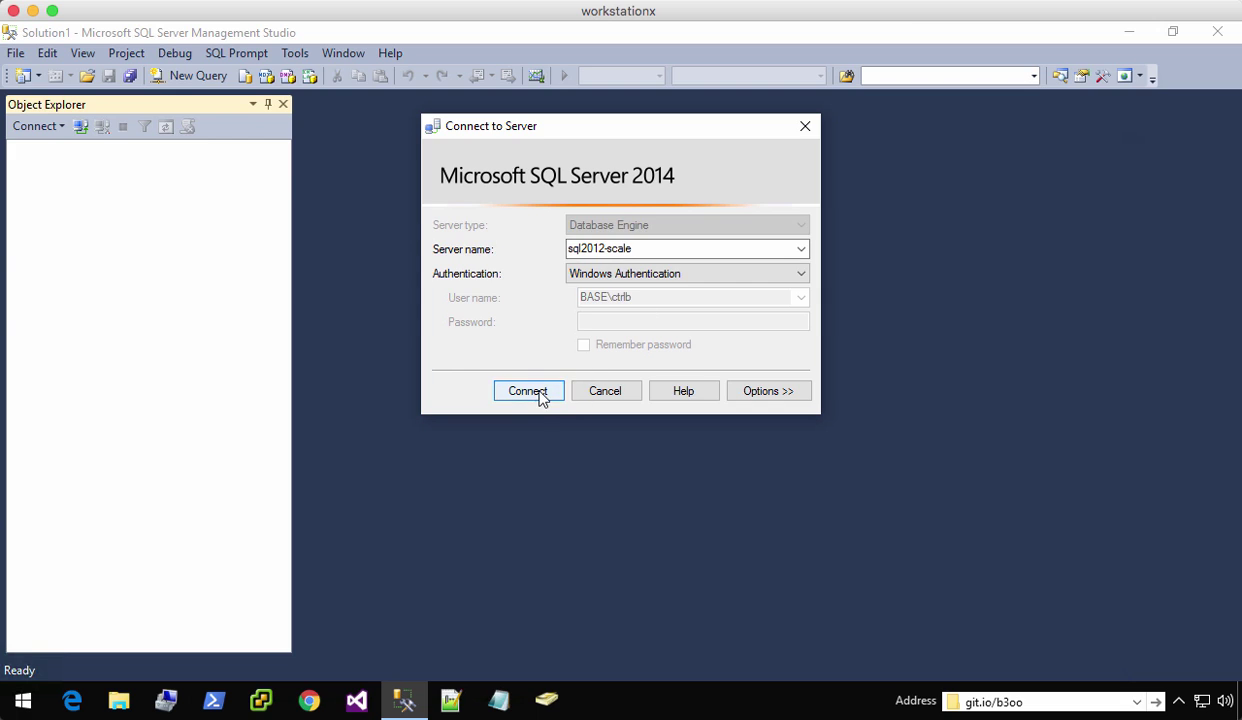
{"action": "left_click", "coordinate": [528, 390]}
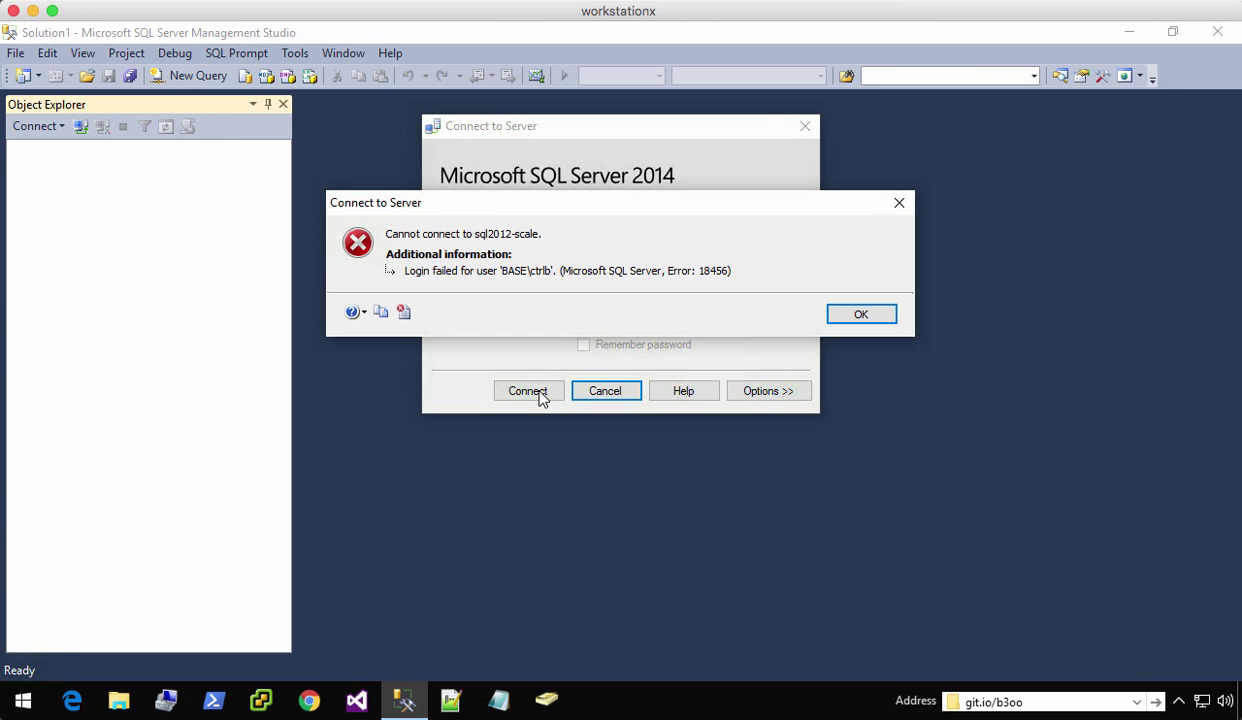
{"action": "mouse_move", "coordinate": [544, 392]}
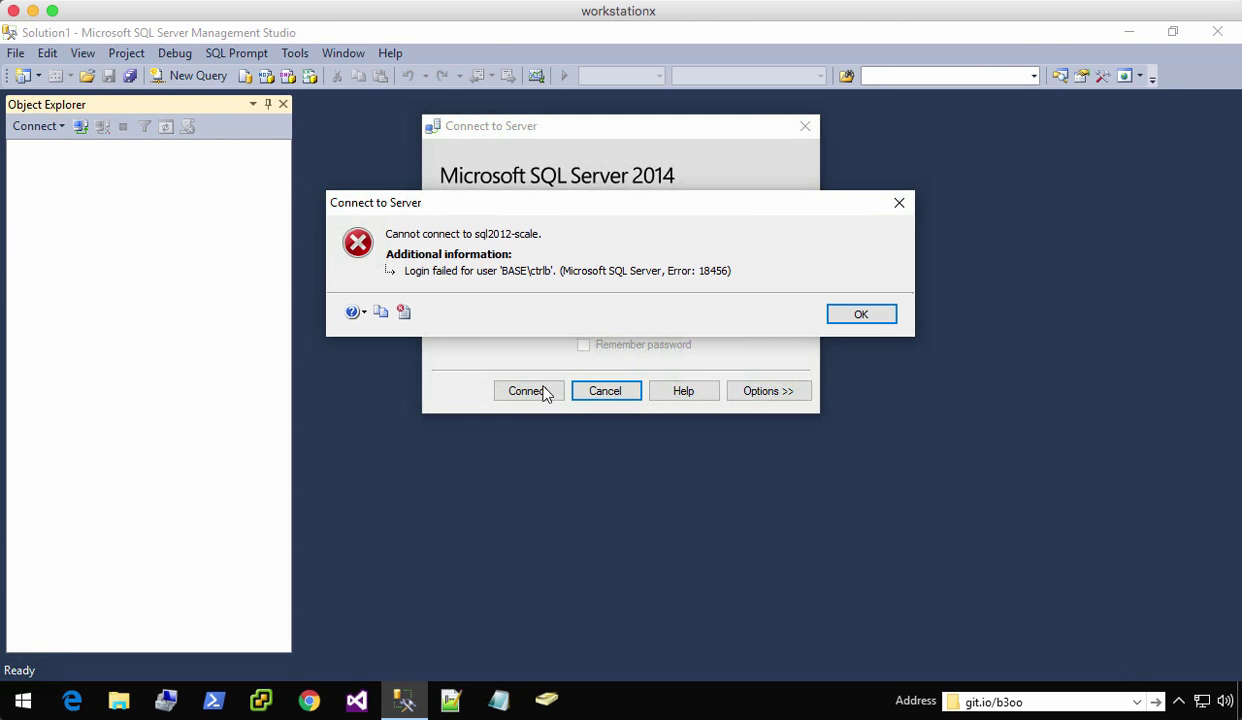
{"action": "left_click", "coordinate": [860, 312]}
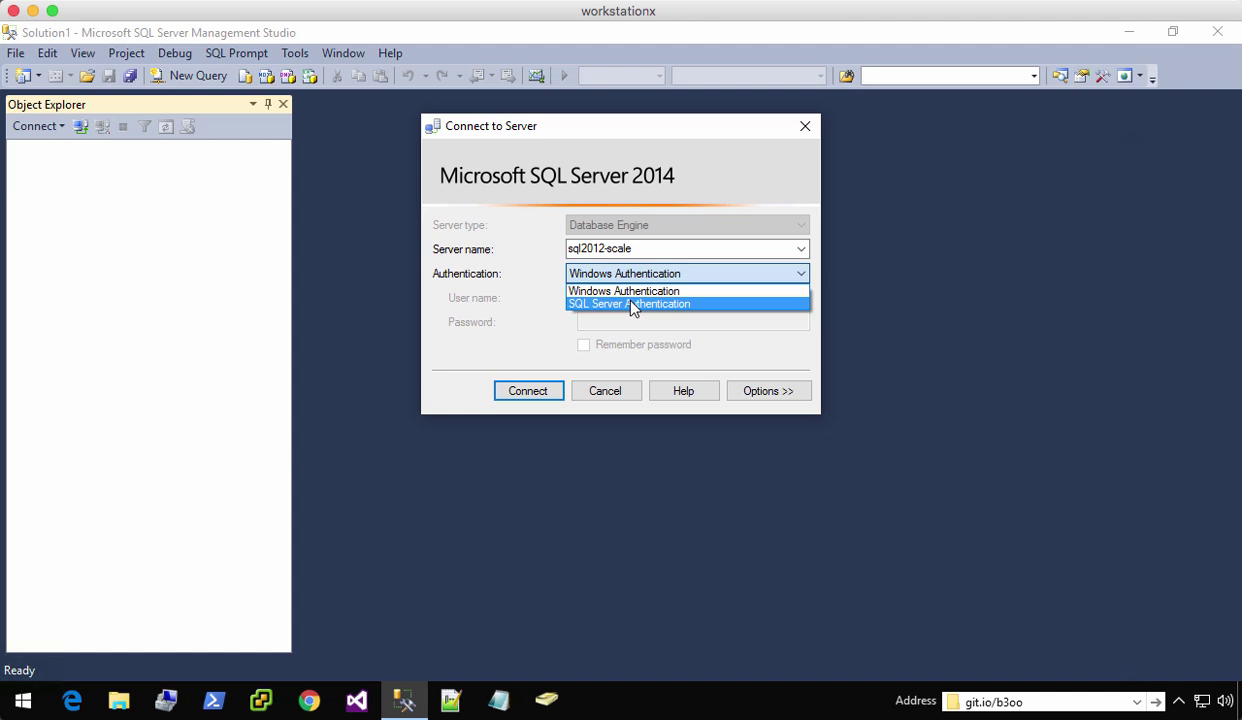
Attempt connecting to sql2012-scale as SQL login newlogin and see it refused too
{"action": "left_click", "coordinate": [628, 304]}
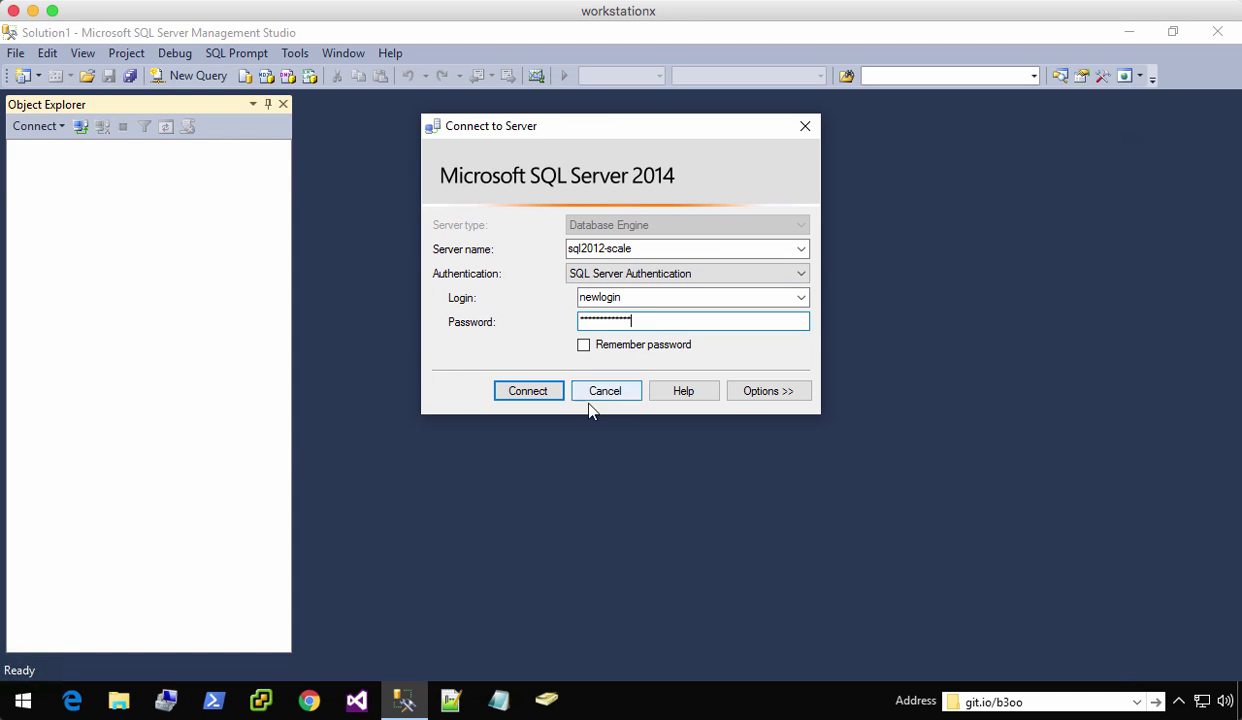
{"action": "left_click", "coordinate": [528, 390]}
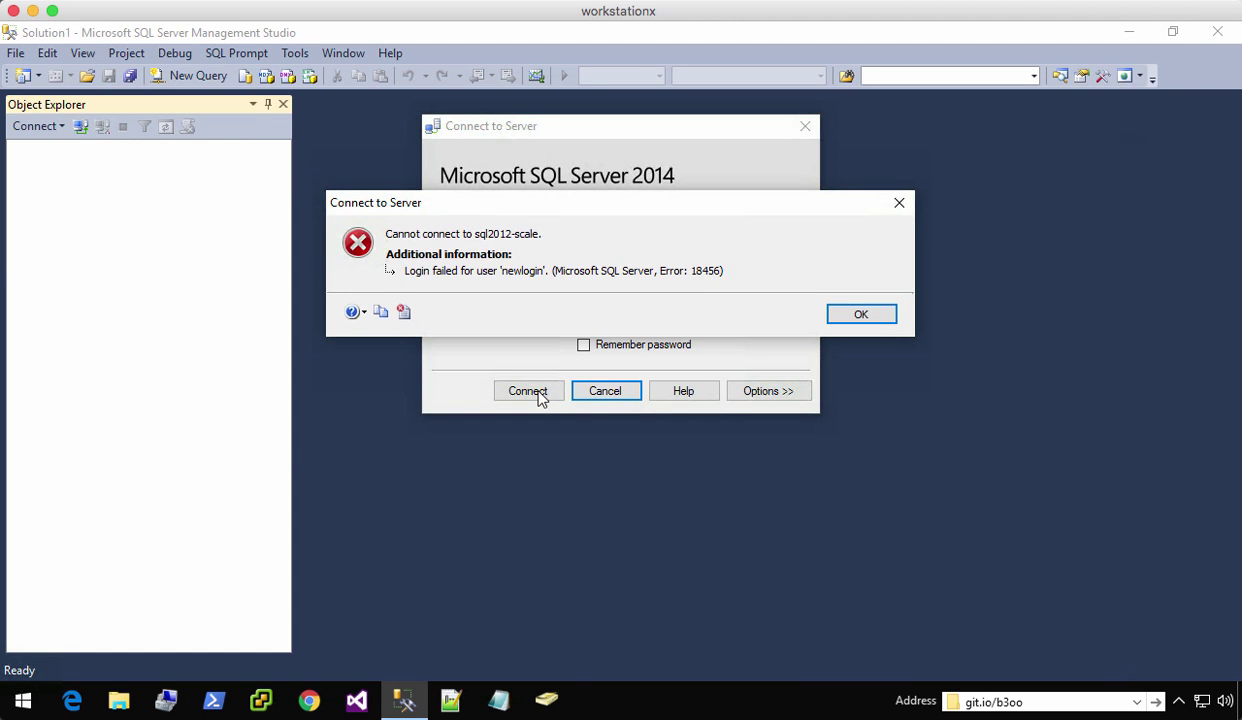
{"action": "left_click", "coordinate": [860, 314]}
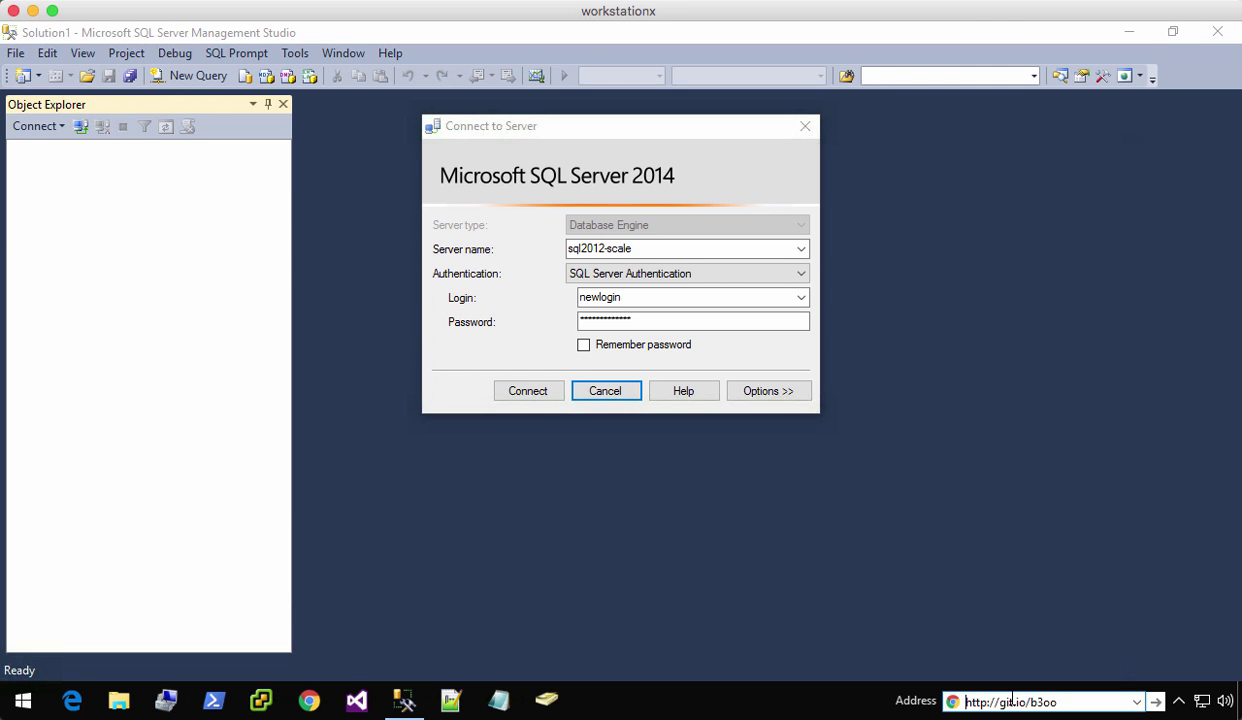
Select the Invoke-Expression install command in the dbatools README's Installer section
{"action": "left_click", "coordinate": [308, 700]}
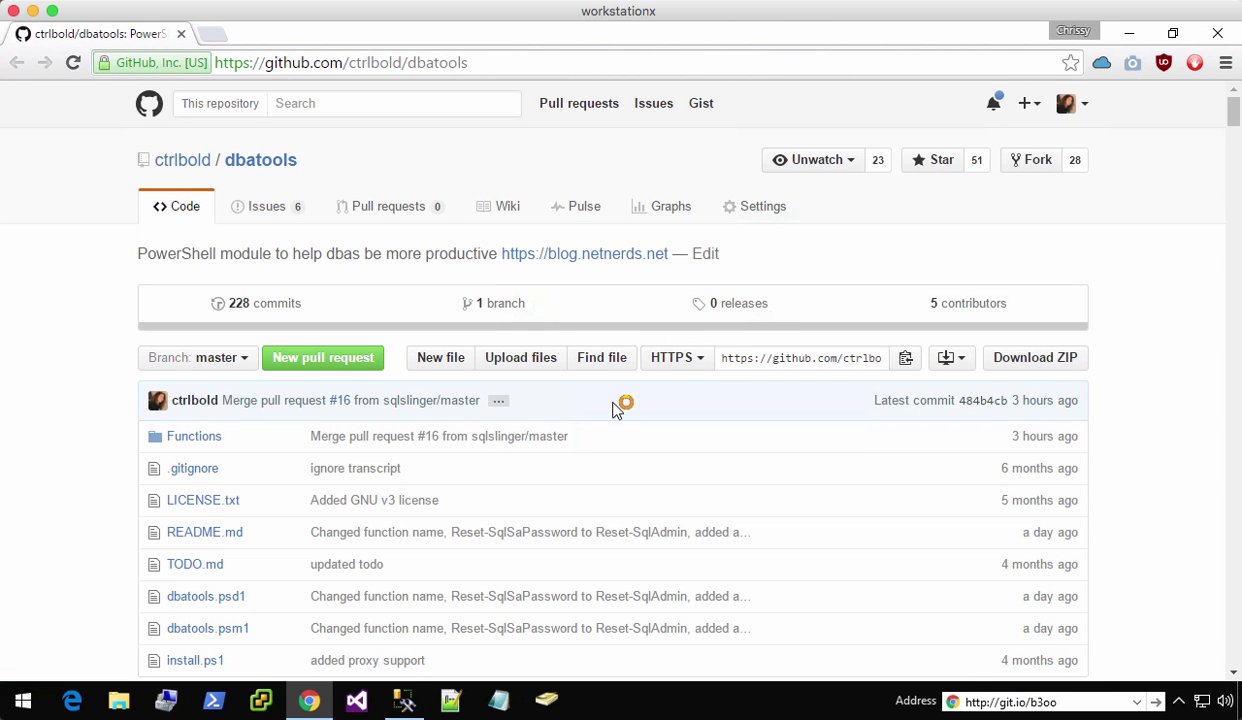
{"action": "scroll", "scroll_direction": "down", "scroll_amount": 3}
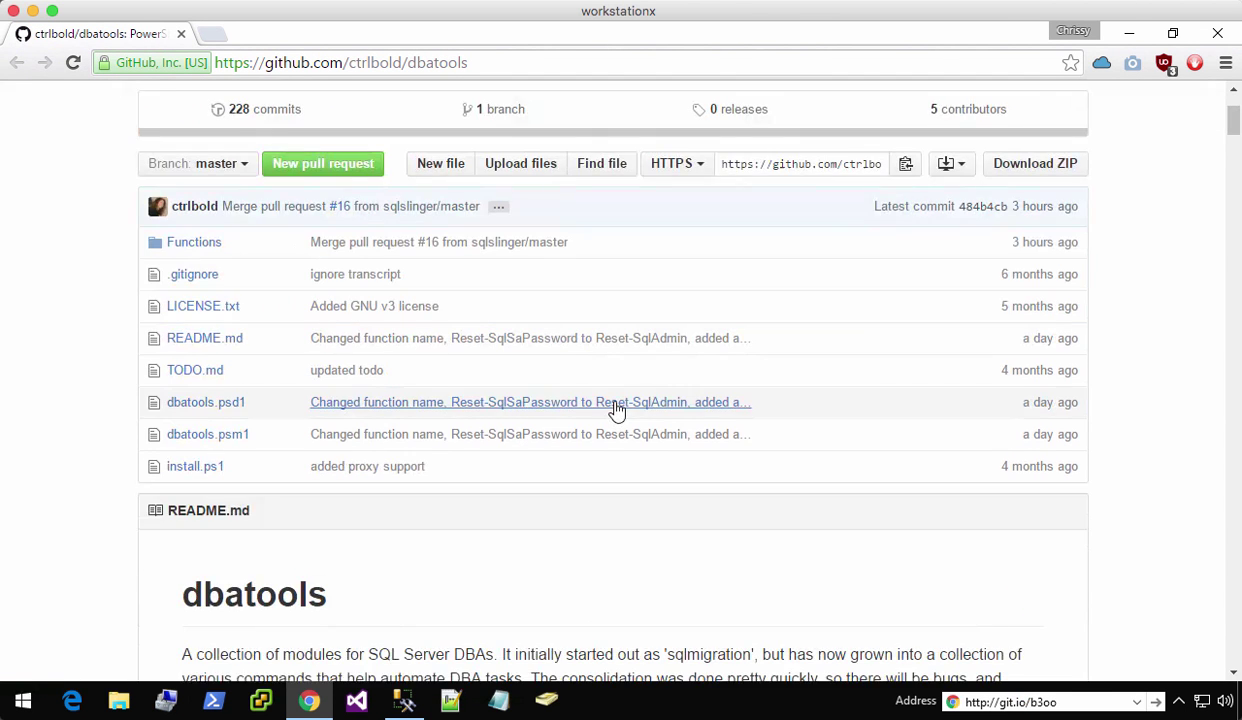
{"action": "scroll", "scroll_direction": "down", "scroll_amount": 3}
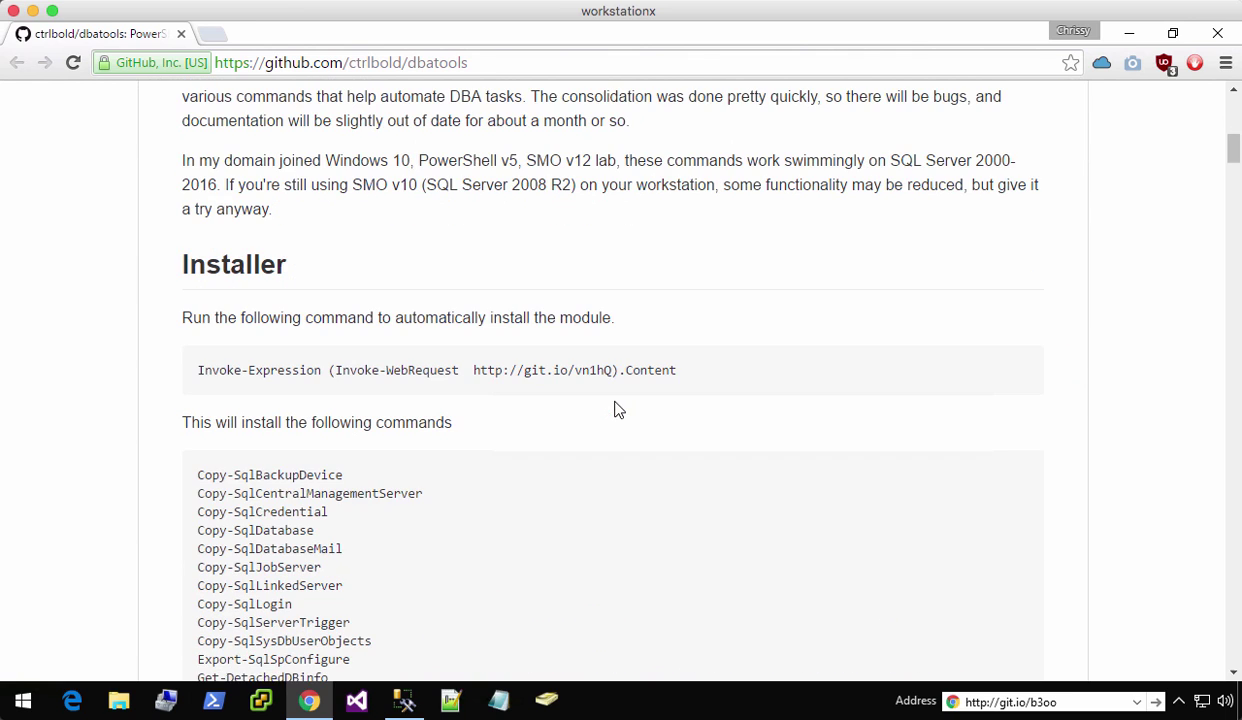
{"action": "left_click_drag", "start_coordinate": [276, 370], "coordinate": [676, 370]}
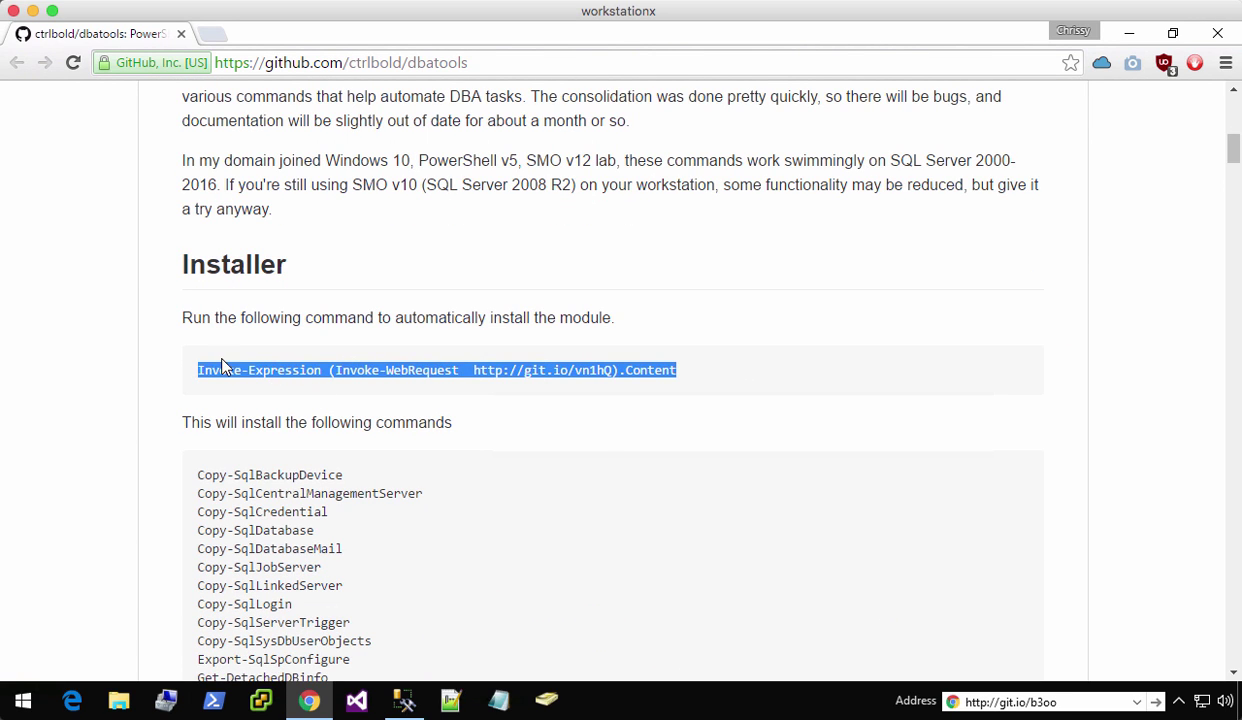
{"action": "left_click", "coordinate": [214, 700]}
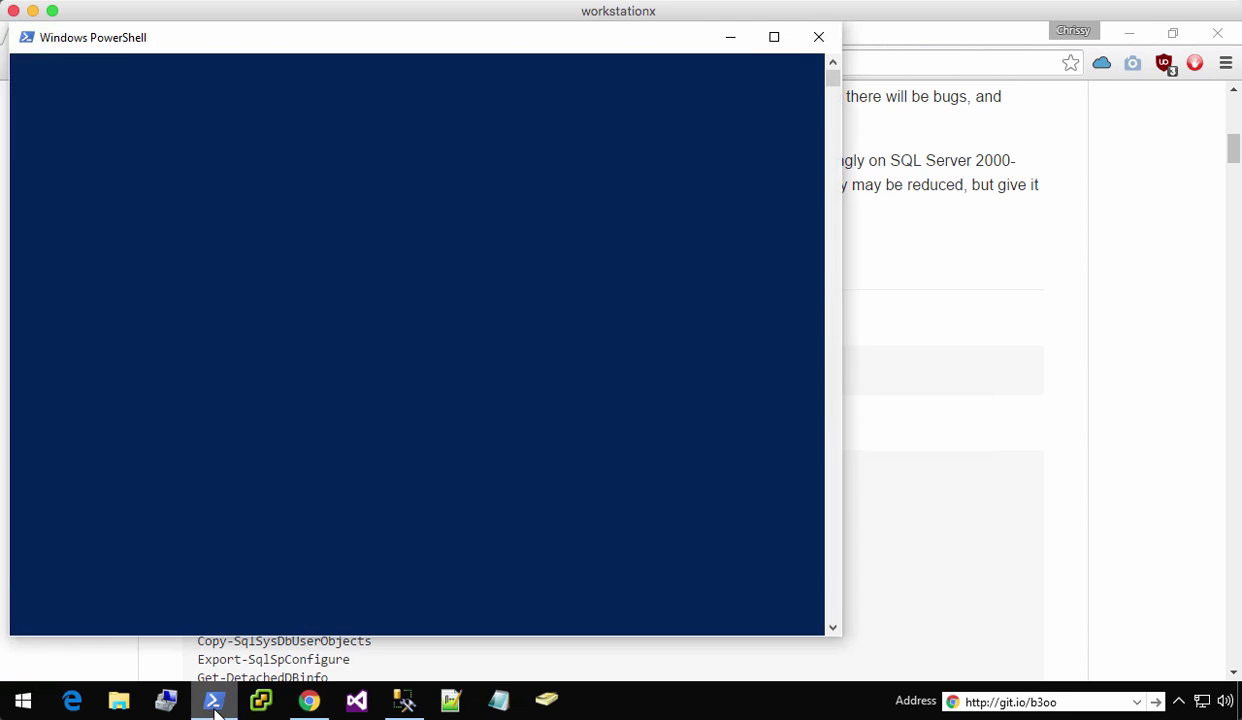
{"action": "type", "text": "Invoke-Expression (Invoke-WebRequest http://git.io/vn1hQ).Content"}
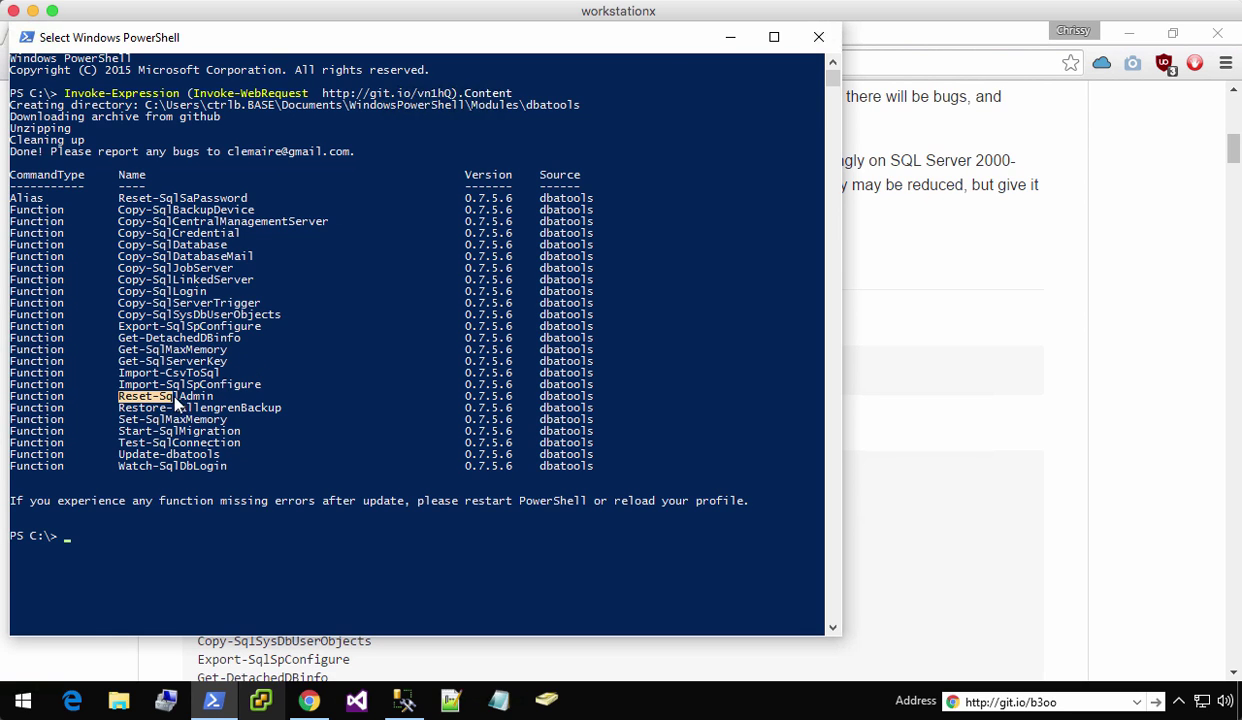
{"action": "double_click", "coordinate": [164, 396]}
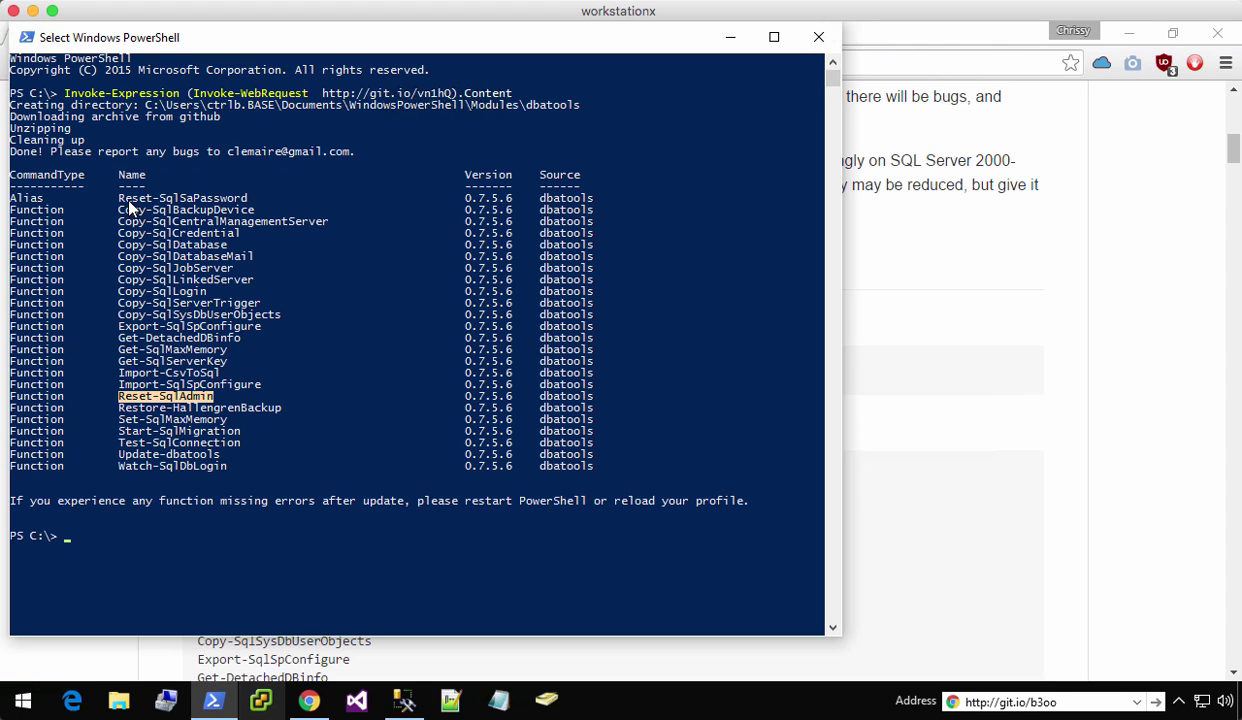
{"action": "mouse_move", "coordinate": [178, 208]}
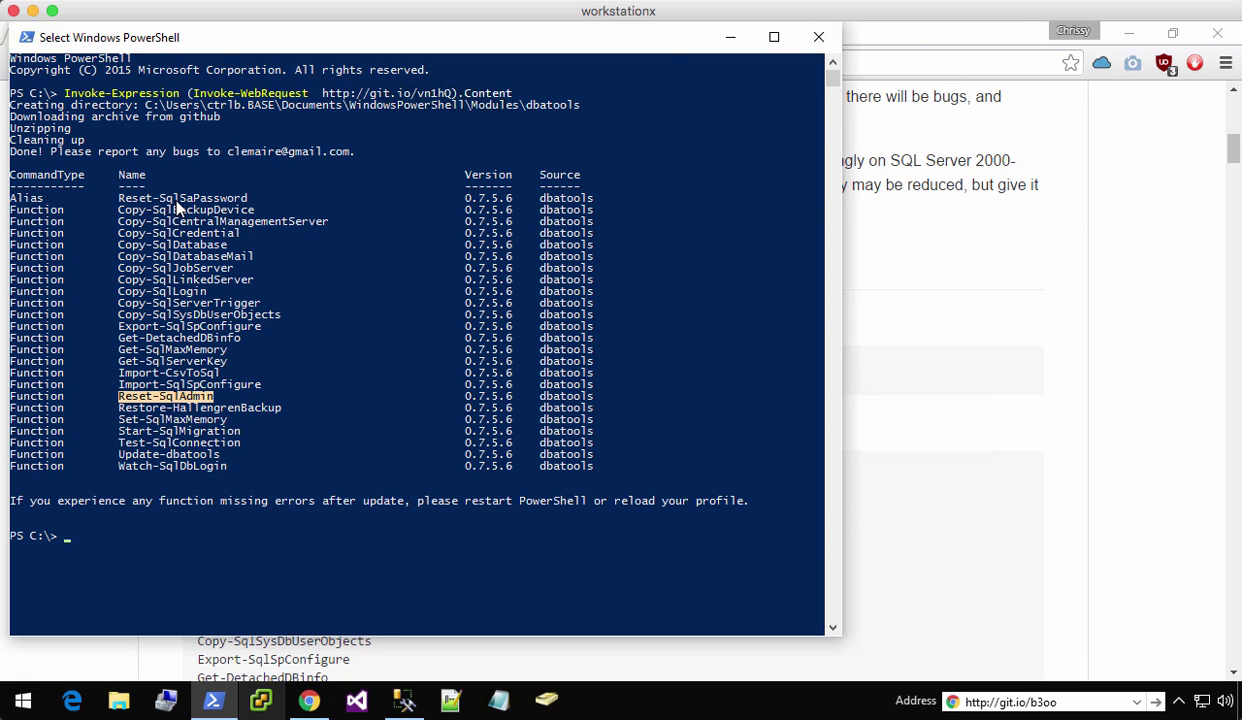
{"action": "mouse_move", "coordinate": [278, 638]}
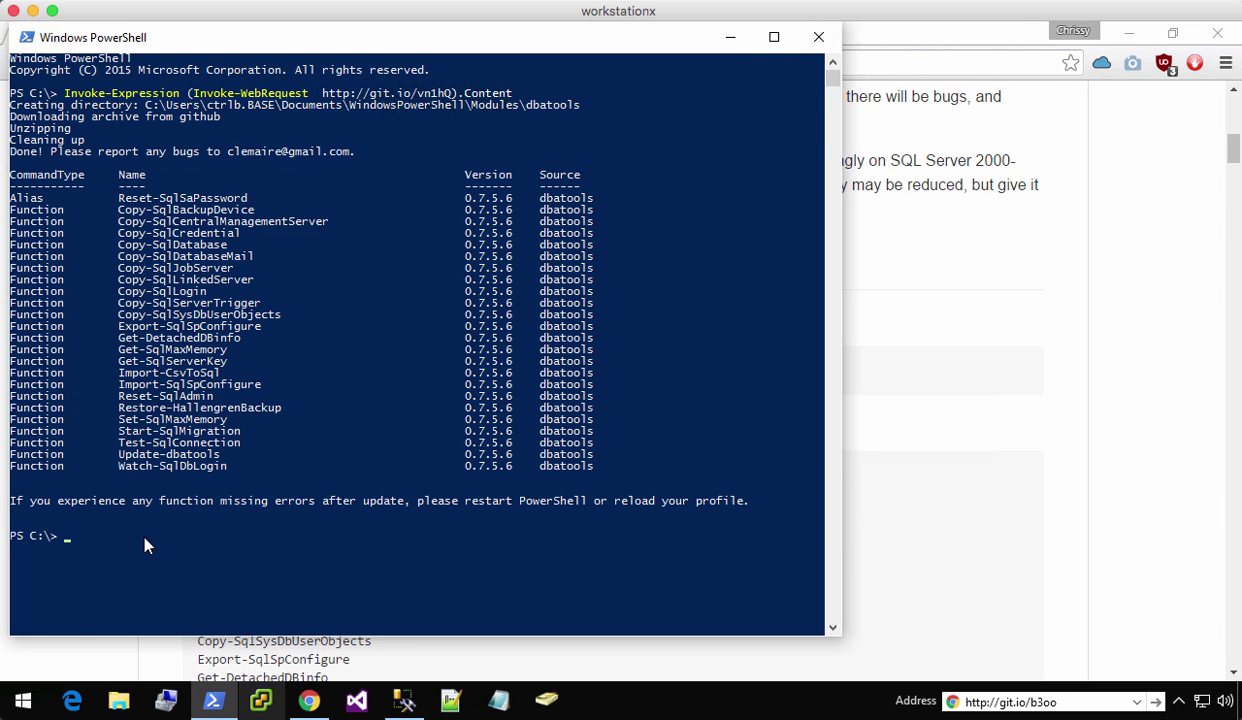
Run Reset-SqlAdmin -SqlServer sql2012-scale -Login base\ctrlb and wait for Script complete
{"action": "type", "text": "Reset-SqlAdmin"}
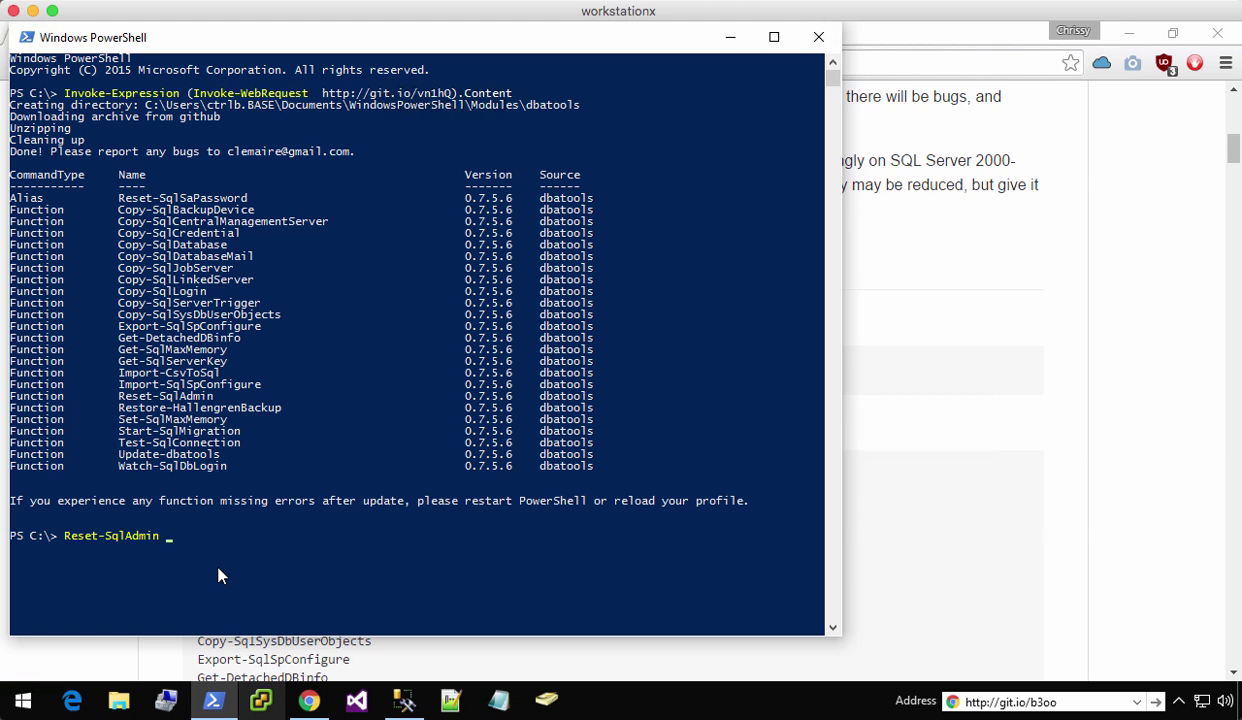
{"action": "type", "text": "-SqlServer"}
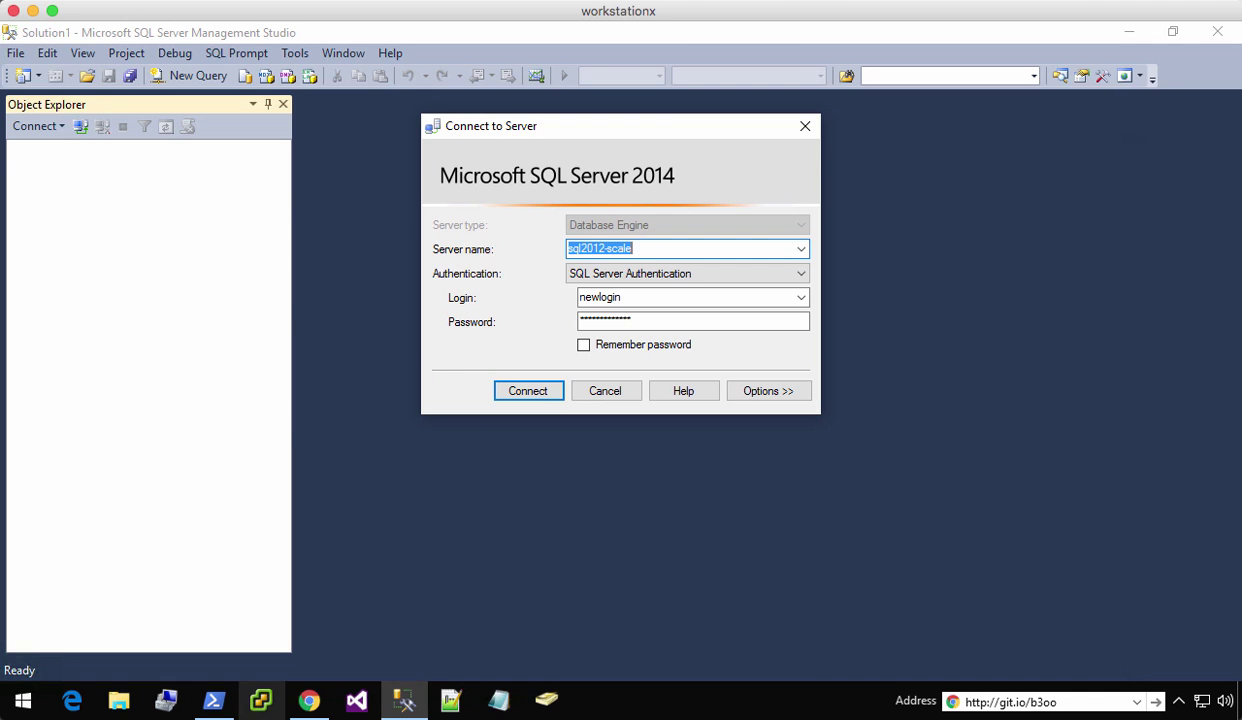
{"action": "left_click", "coordinate": [214, 700]}
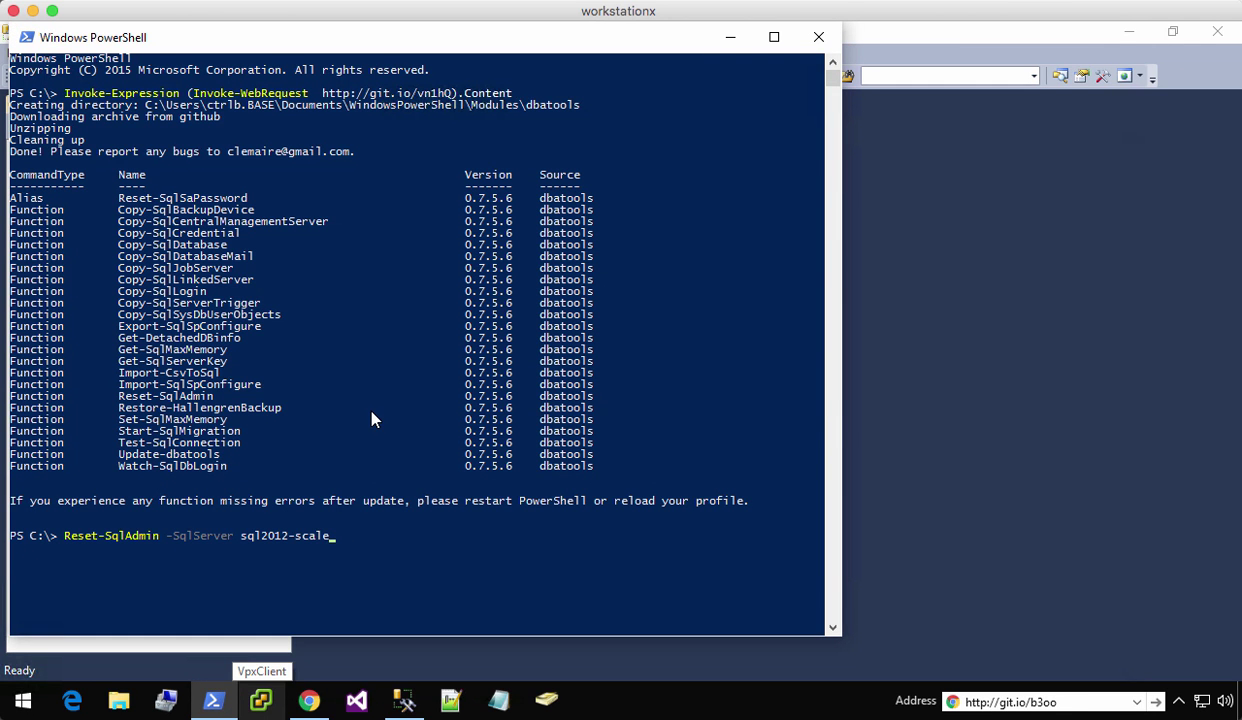
{"action": "type", "text": "-l"}
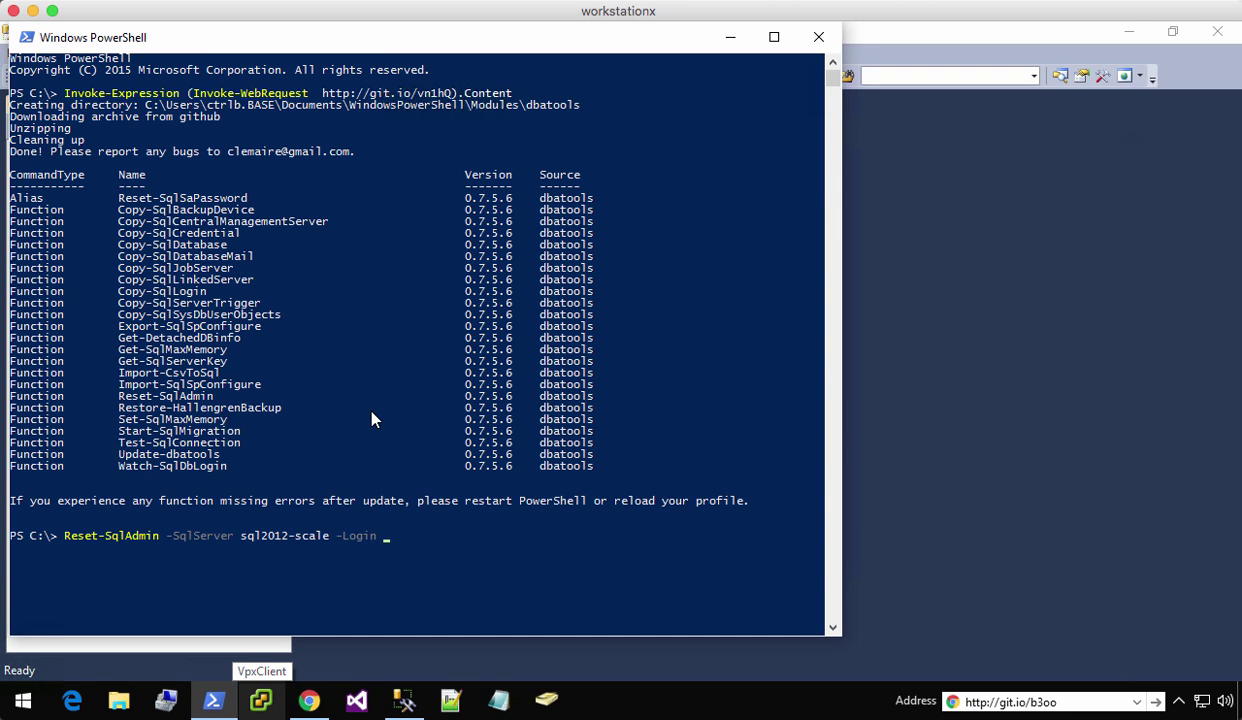
{"action": "type", "text": "base\\"}
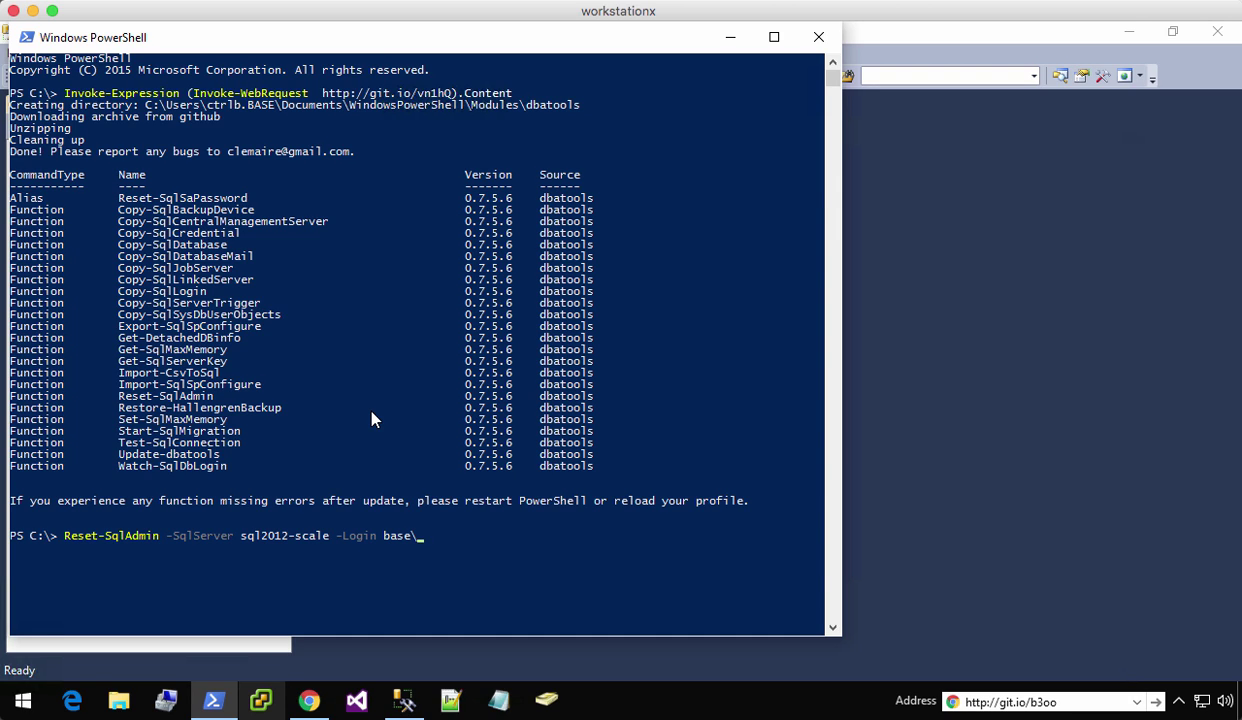
{"action": "type", "text": "ctrlb"}
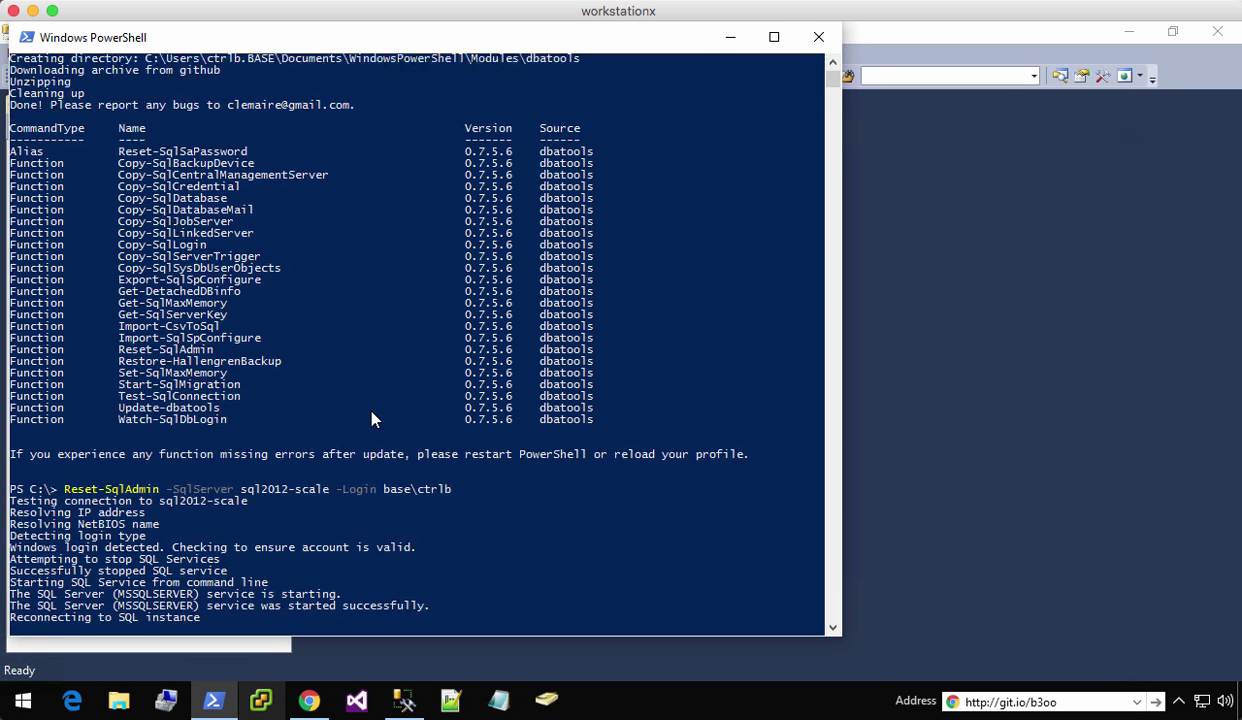
{"action": "scroll", "scroll_direction": "down", "scroll_amount": 3}
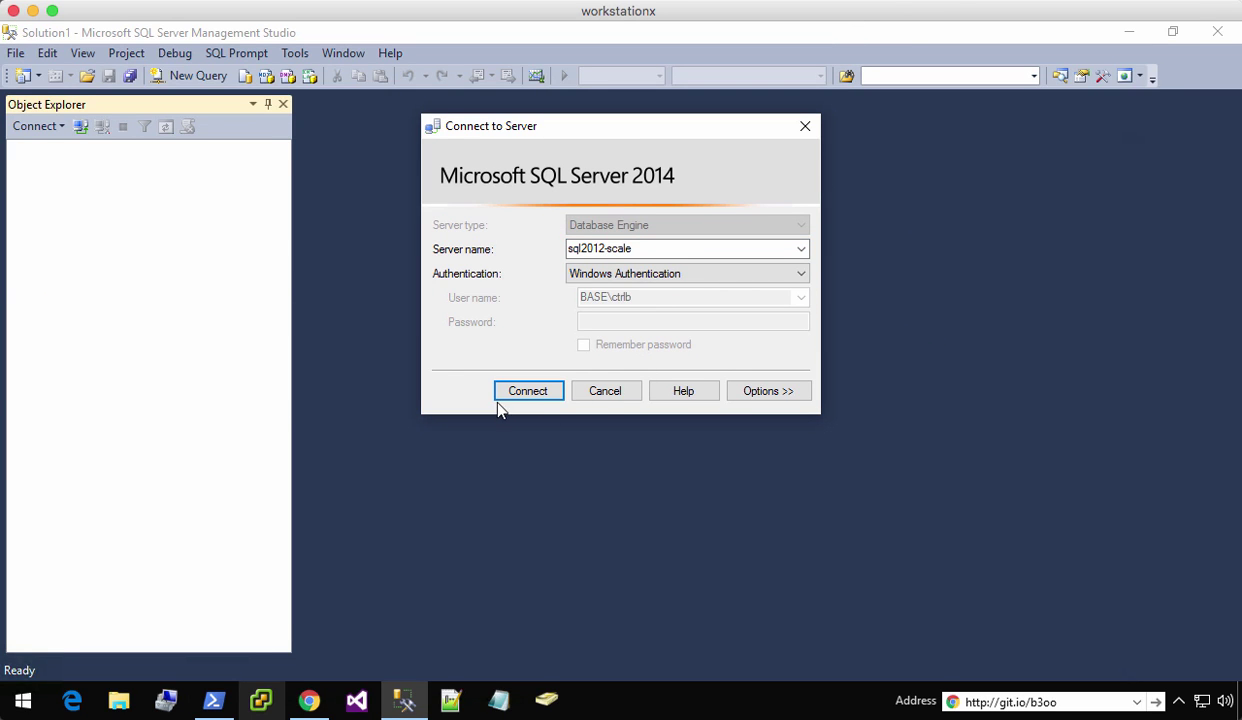
Connect to sql2012-scale and view base\ctrlb's Server Roles page showing sysadmin membership
{"action": "left_click", "coordinate": [528, 390]}
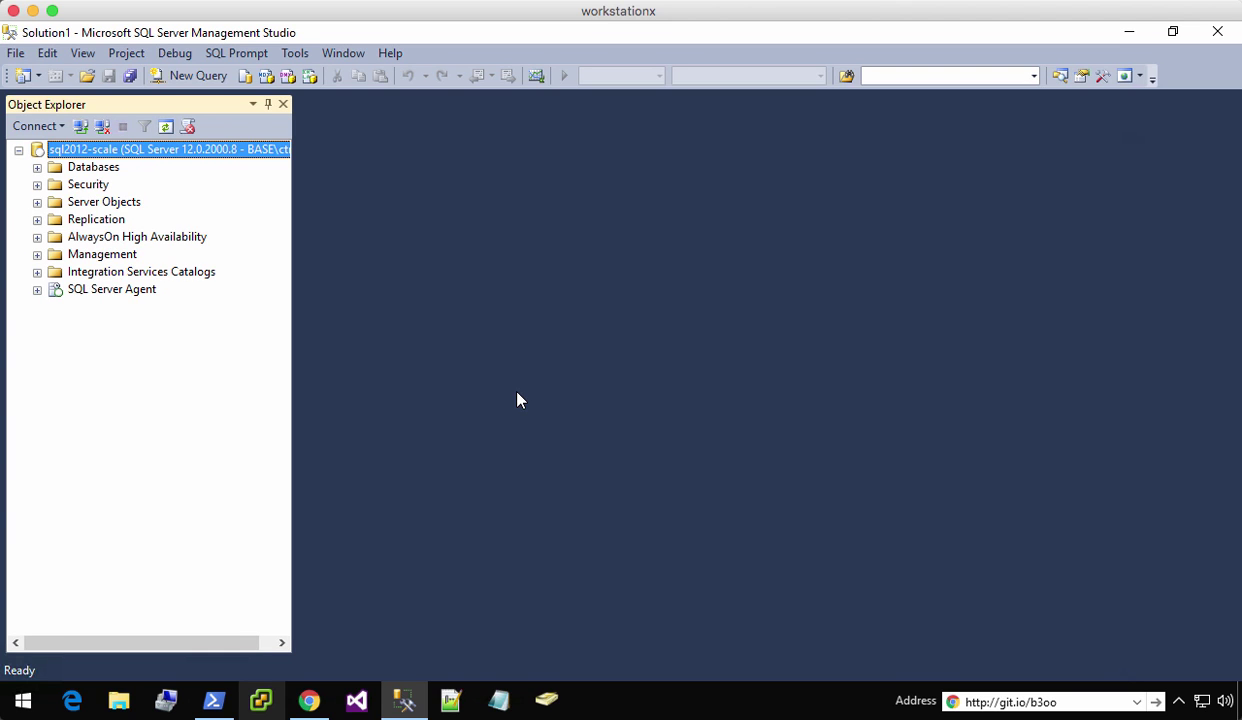
{"action": "left_click", "coordinate": [36, 184]}
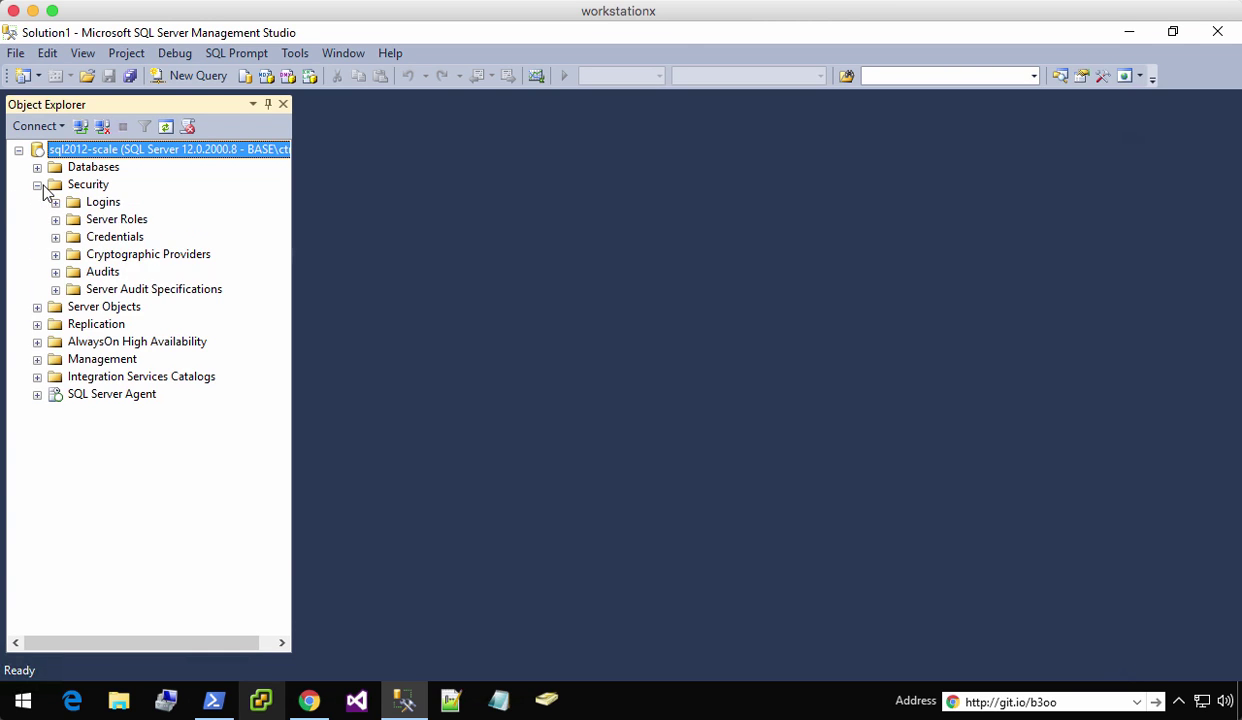
{"action": "left_click", "coordinate": [56, 200]}
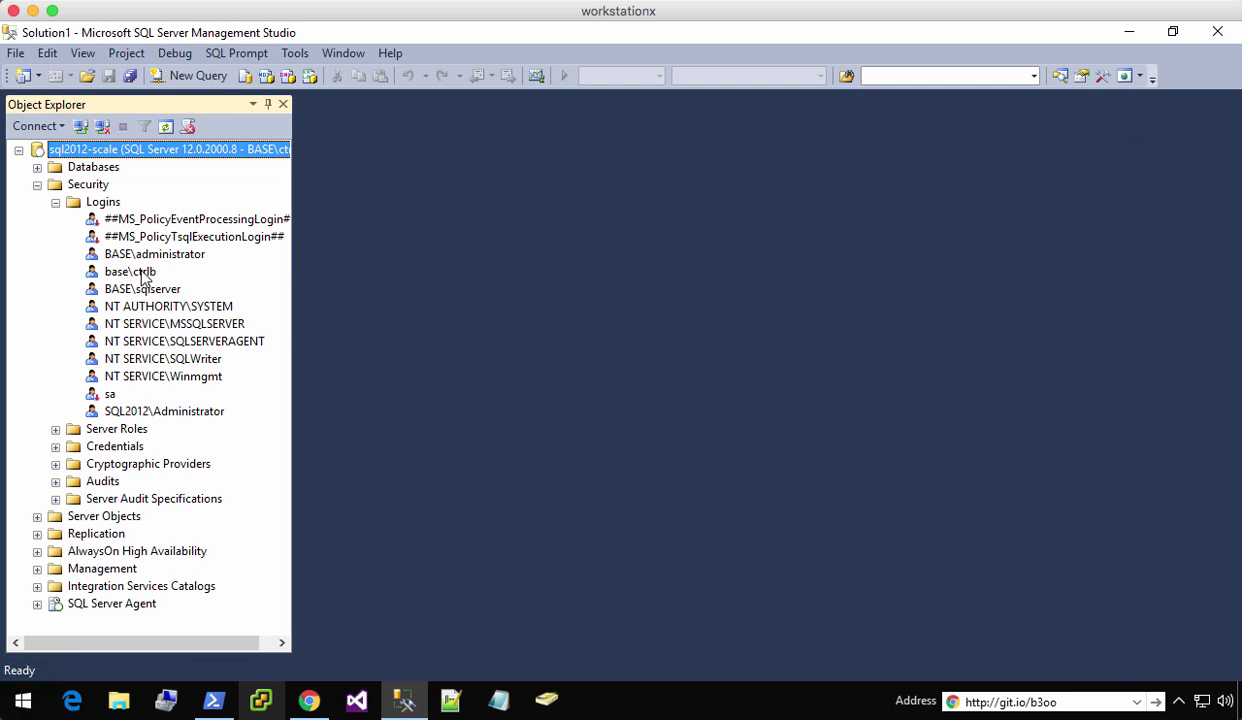
{"action": "double_click", "coordinate": [128, 272]}
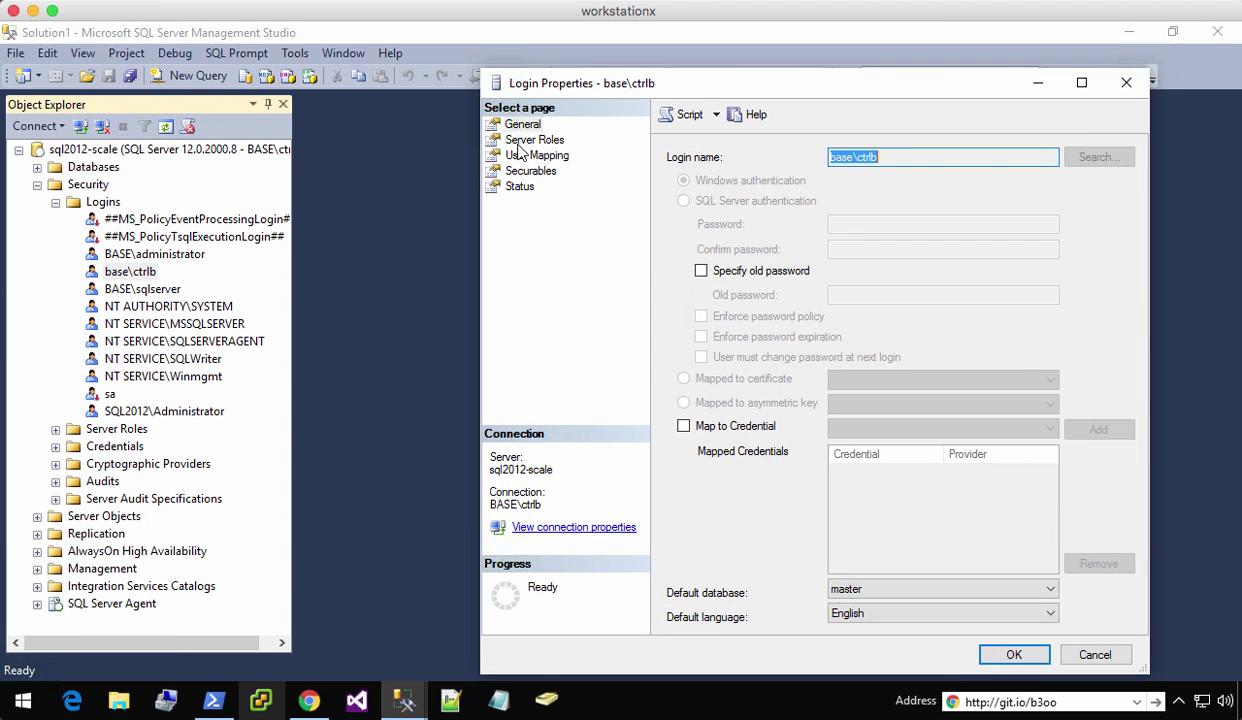
{"action": "left_click", "coordinate": [534, 140]}
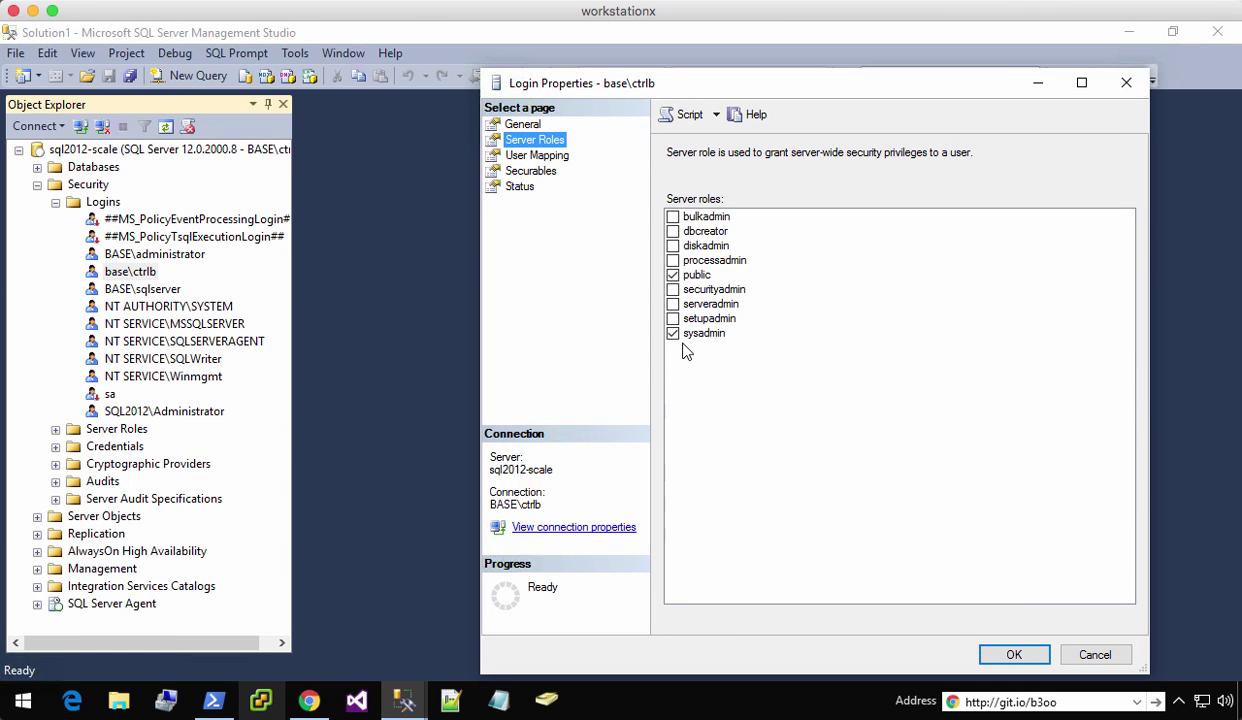
{"action": "left_click", "coordinate": [1094, 654]}
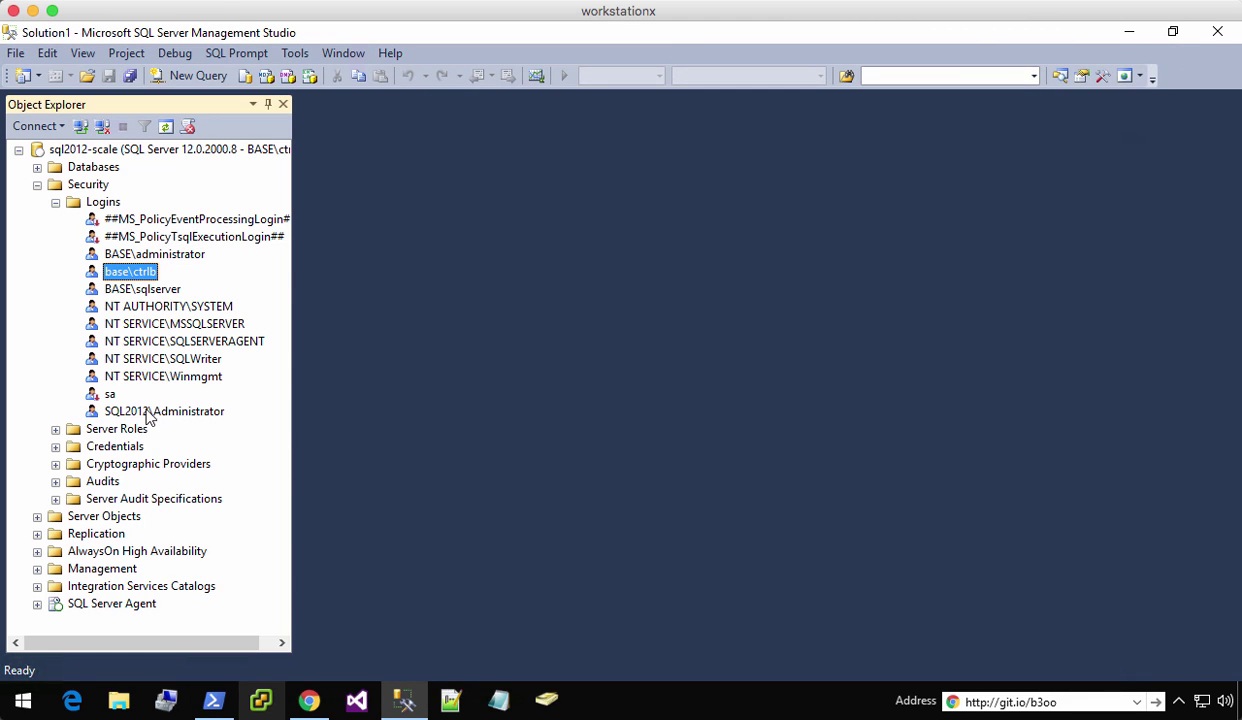
{"action": "mouse_move", "coordinate": [148, 414]}
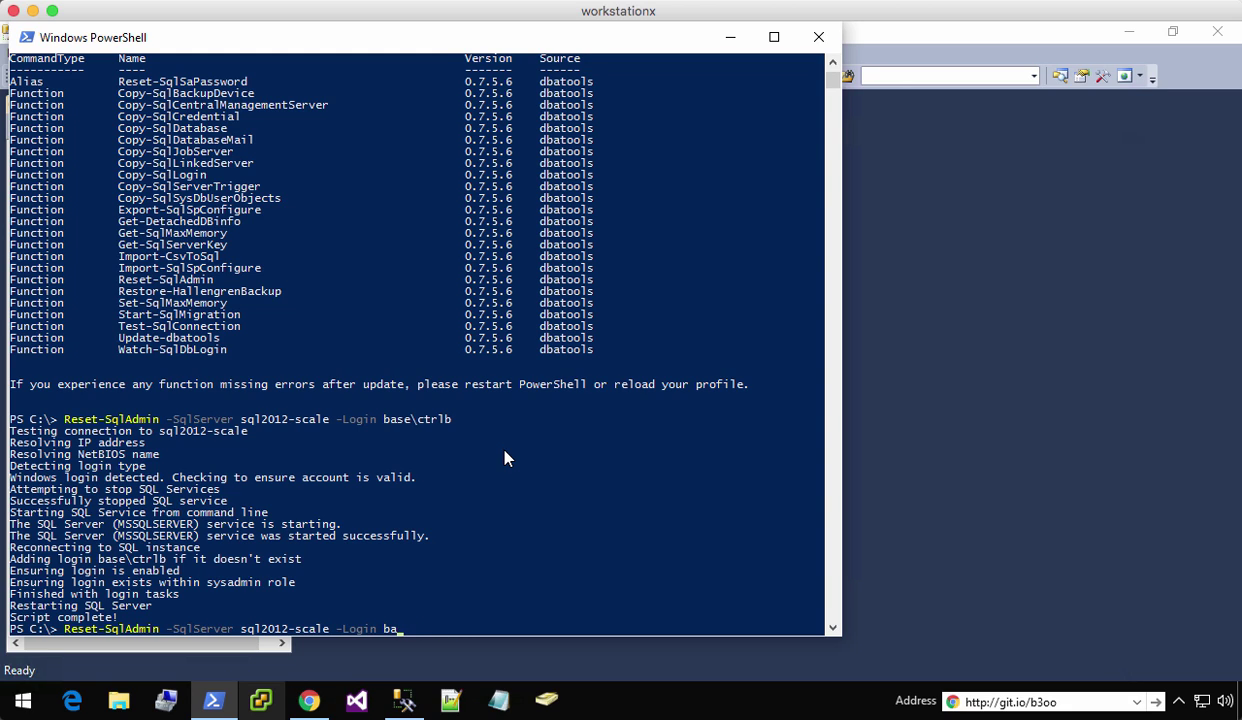
Run Reset-SqlAdmin -SqlServer sql2012-scale -Login newlogin and enter the new password when prompted
{"action": "key", "text": "Backspace"}
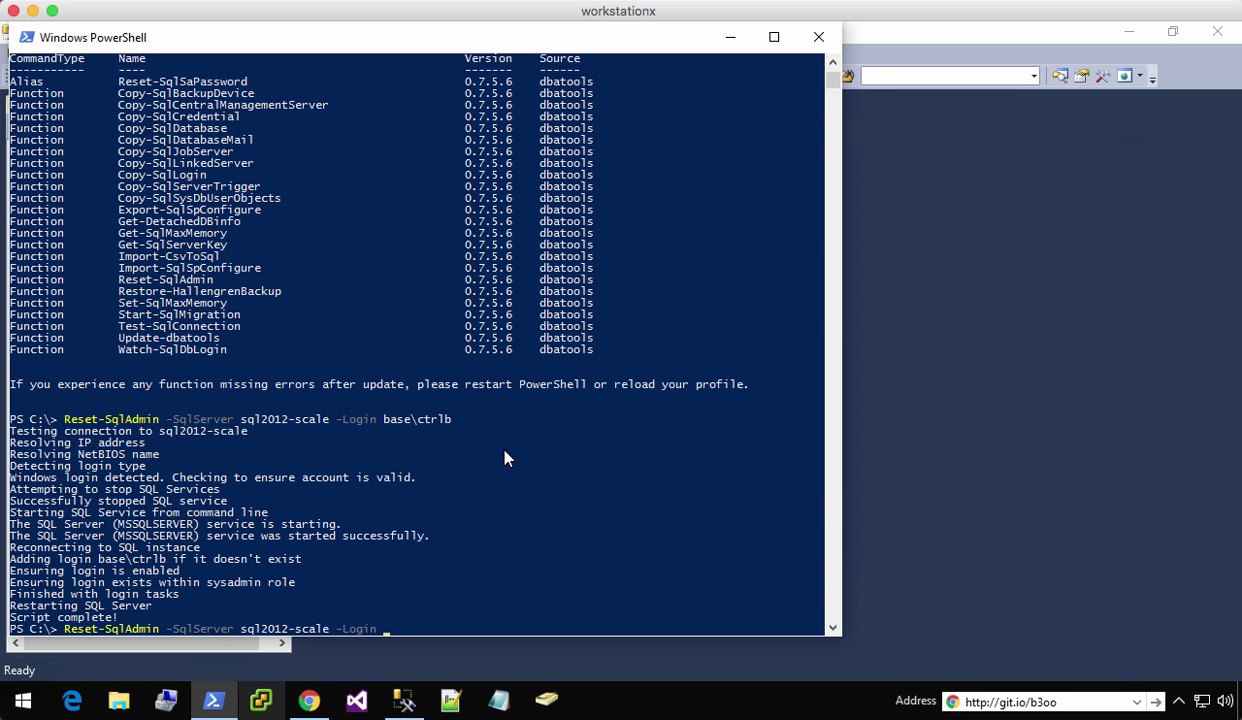
{"action": "type", "text": "news"}
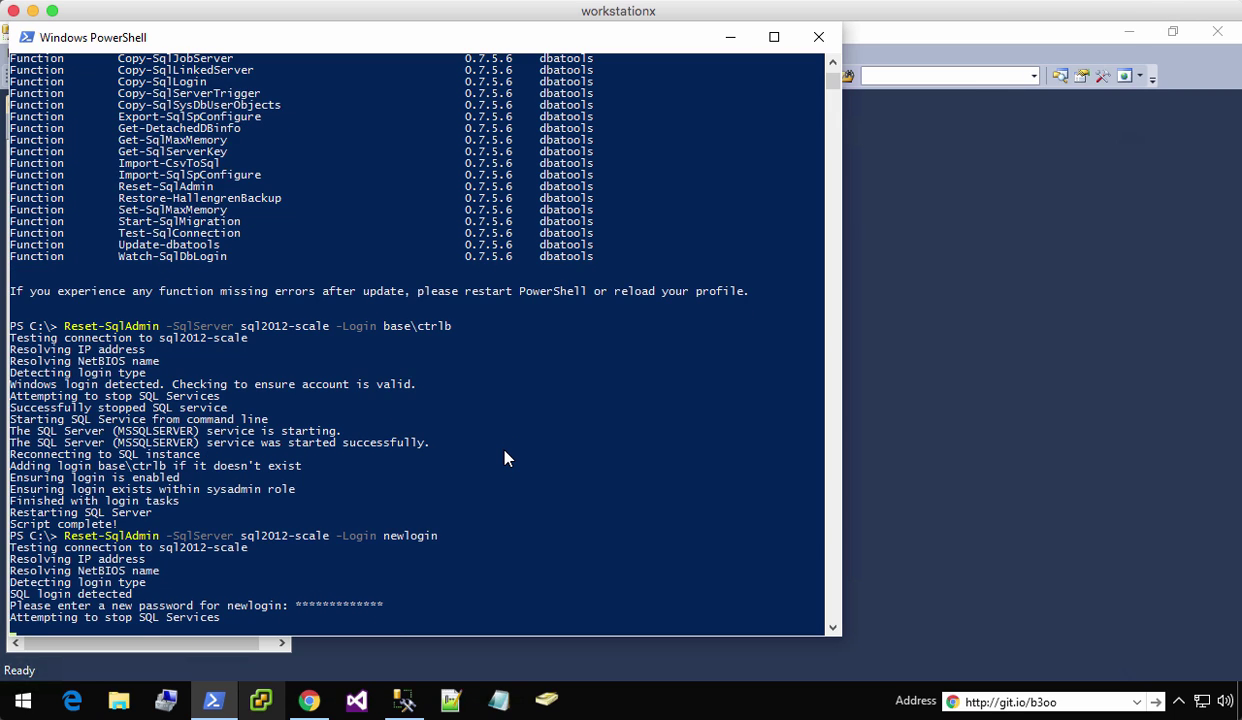
{"action": "scroll", "scroll_direction": "down", "scroll_amount": 3}
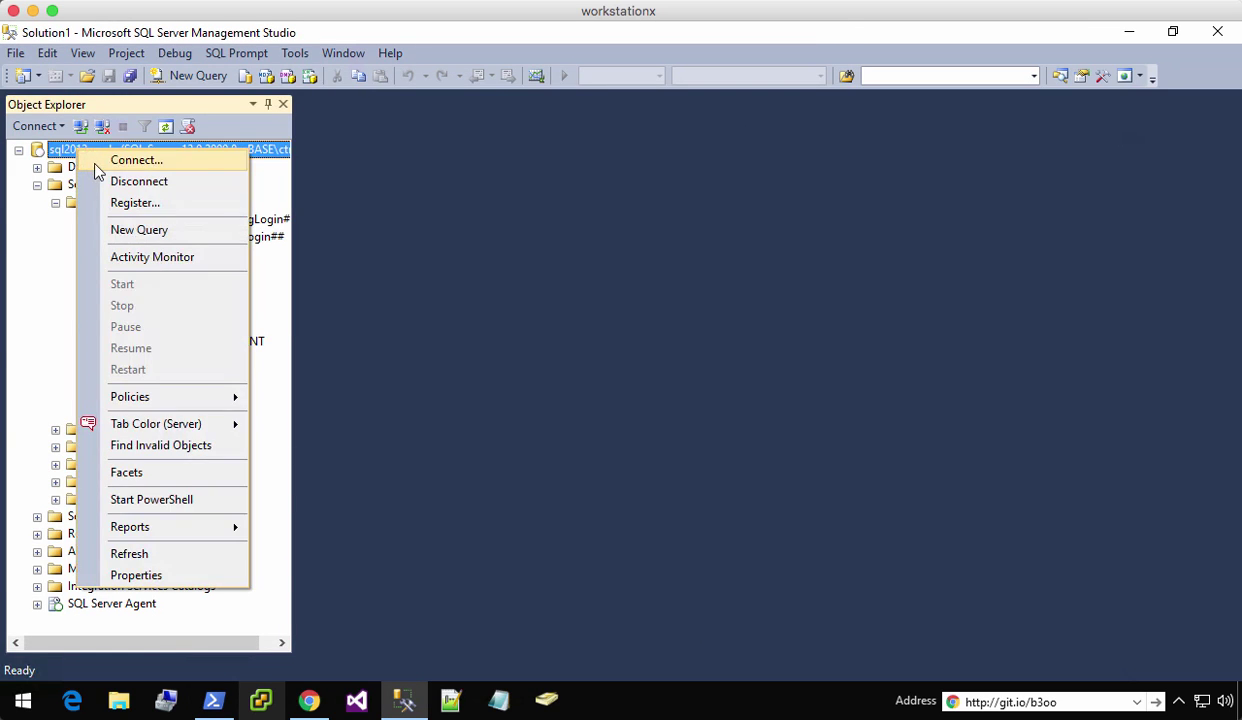
Reconnect to sql2012-scale using SQL Server Authentication as newlogin
{"action": "left_click", "coordinate": [136, 160]}
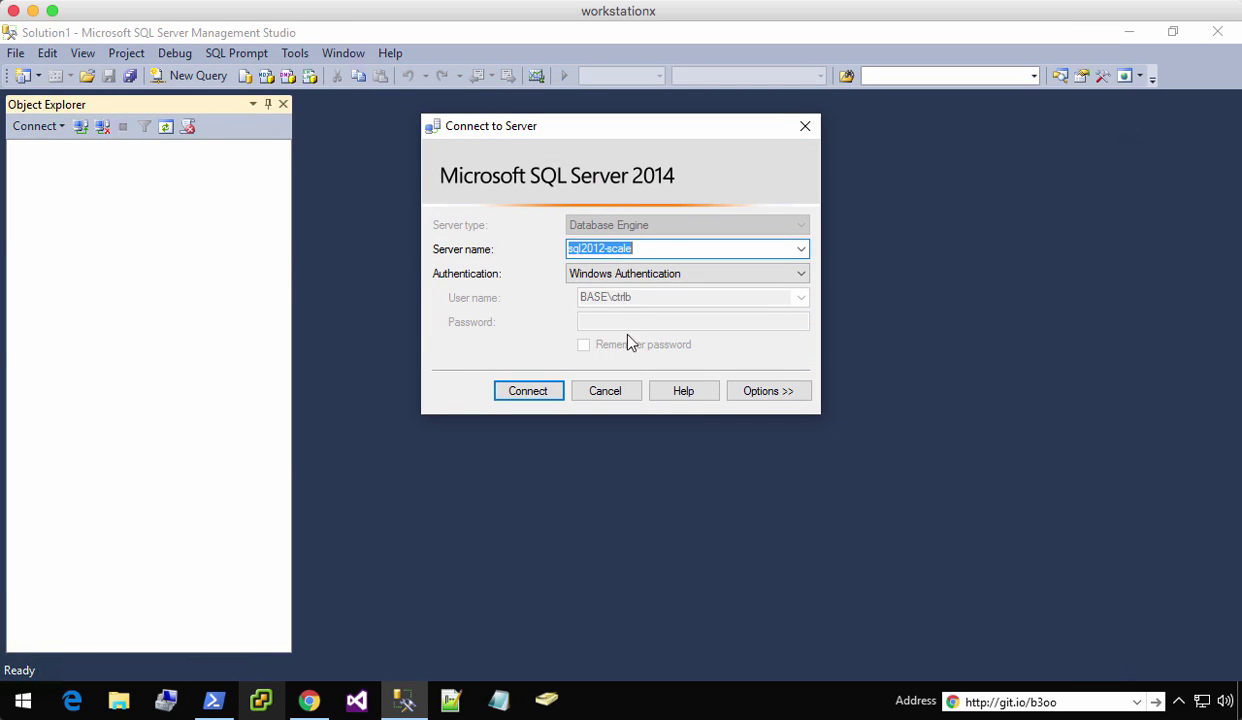
{"action": "left_click", "coordinate": [688, 272]}
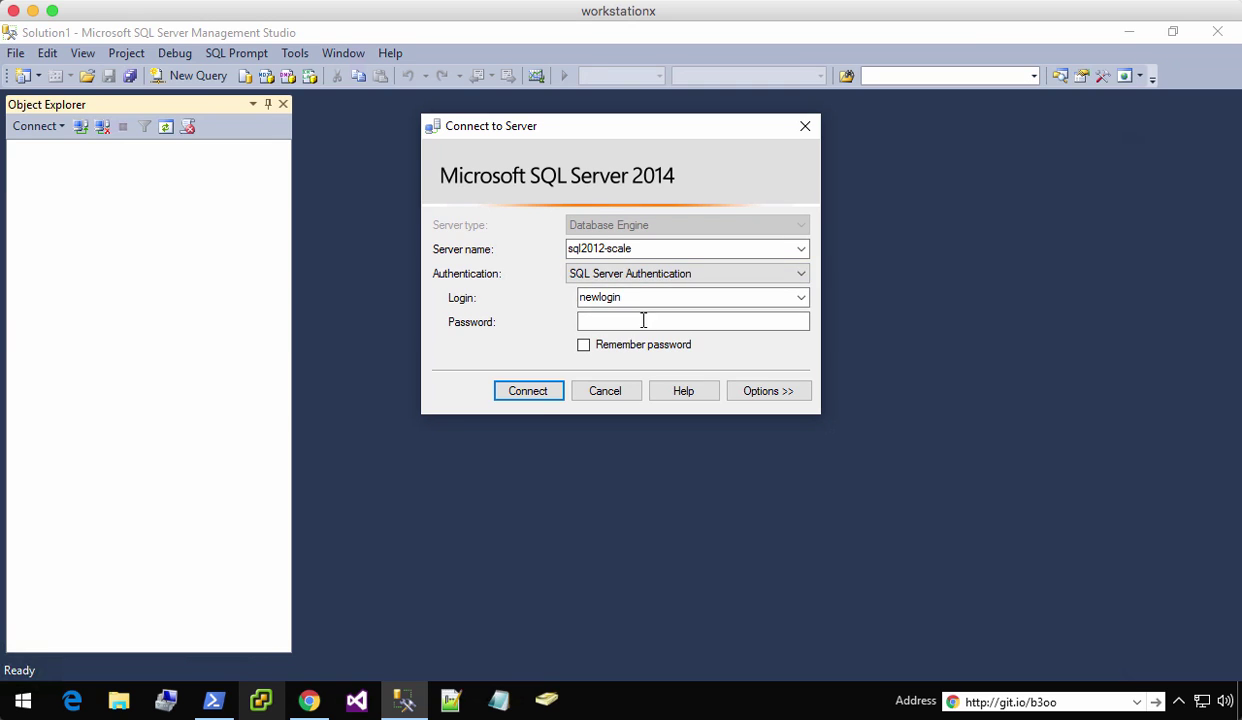
{"action": "left_click", "coordinate": [528, 390]}
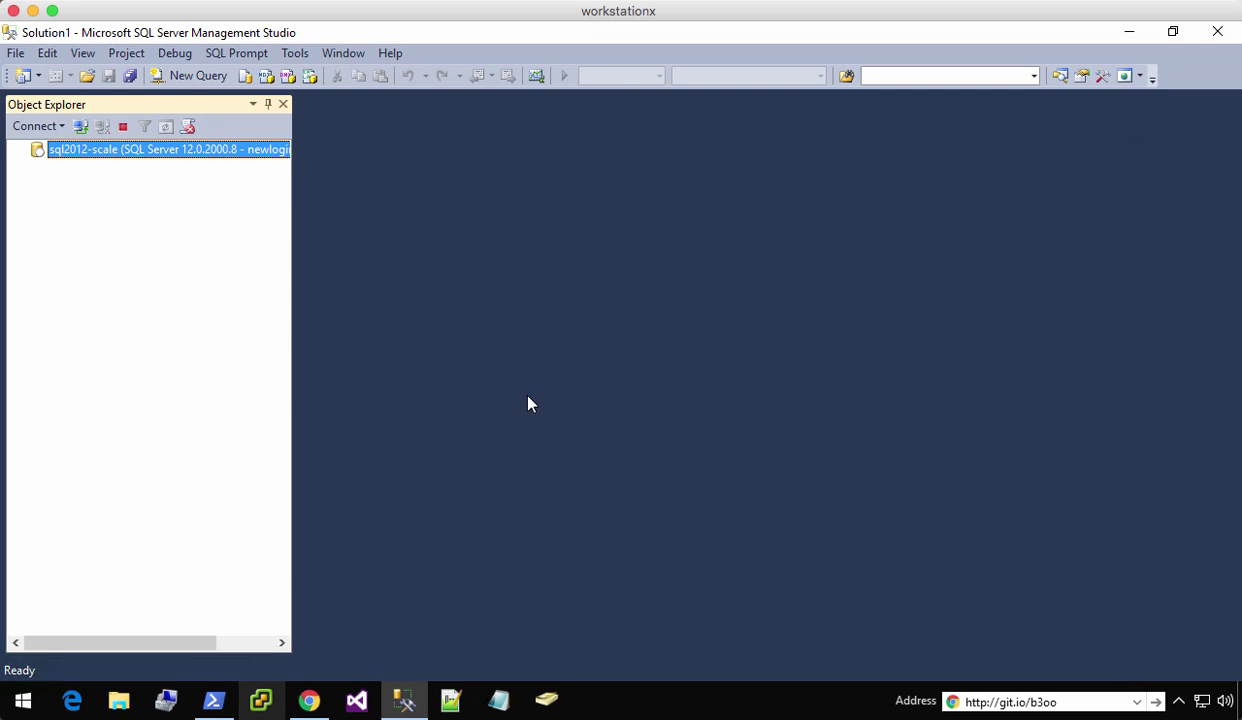
View newlogin's login properties under Security > Logins showing the sysadmin server role
{"action": "left_click", "coordinate": [20, 148]}
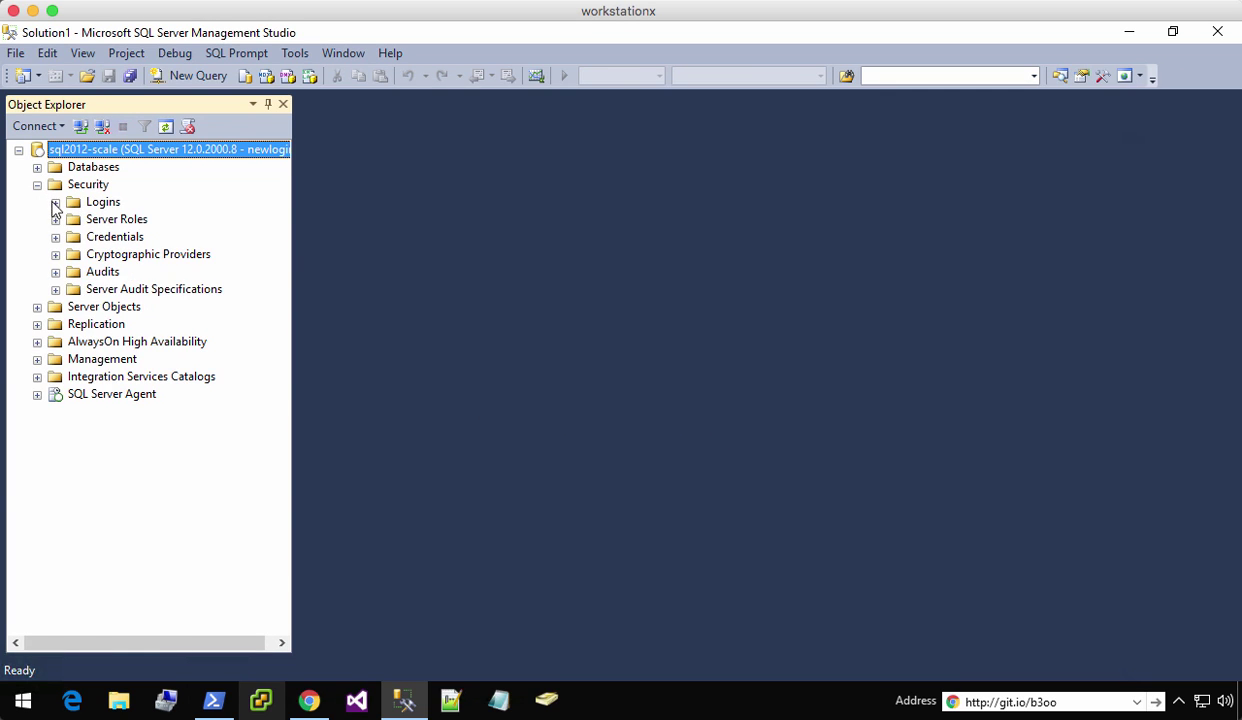
{"action": "left_click", "coordinate": [56, 200]}
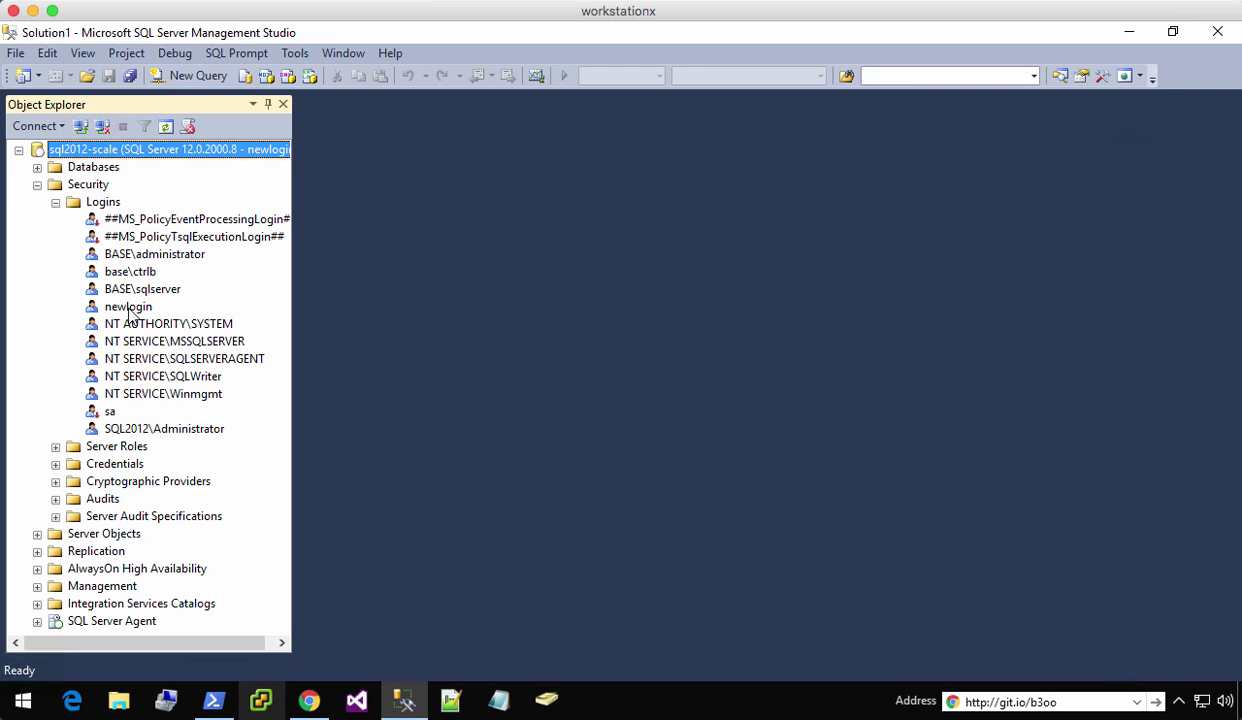
{"action": "double_click", "coordinate": [128, 306]}
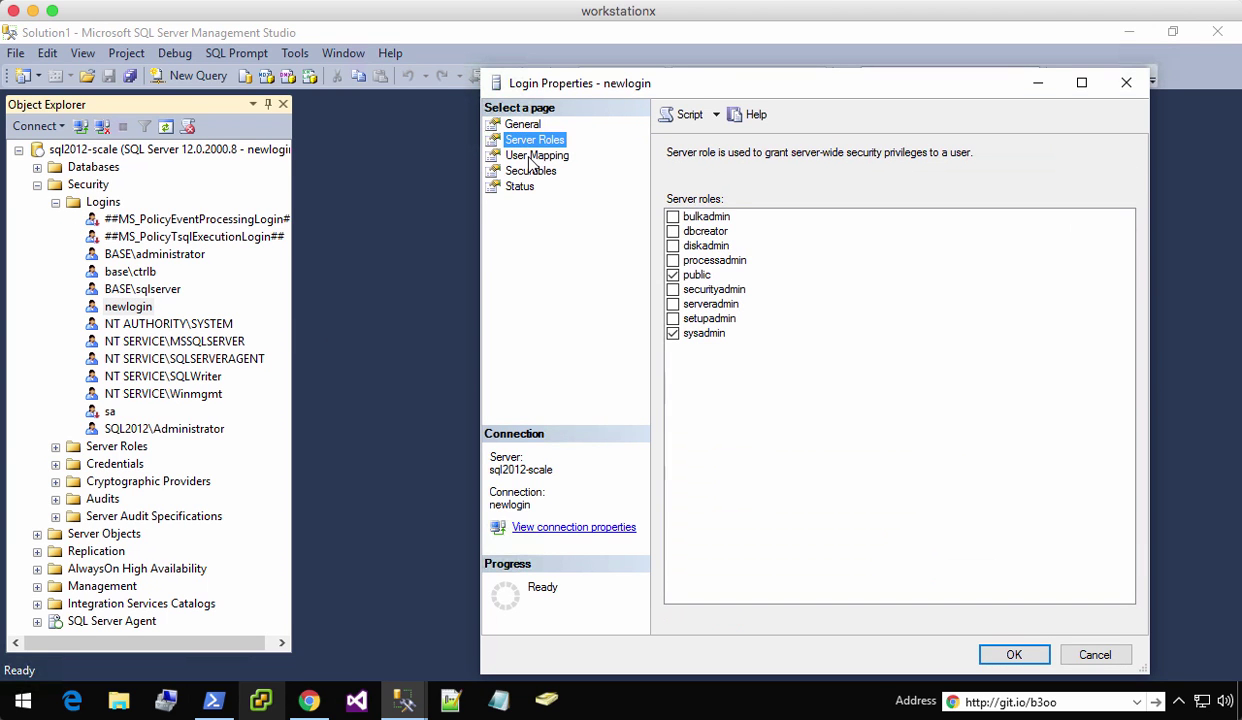
{"action": "mouse_move", "coordinate": [660, 376]}
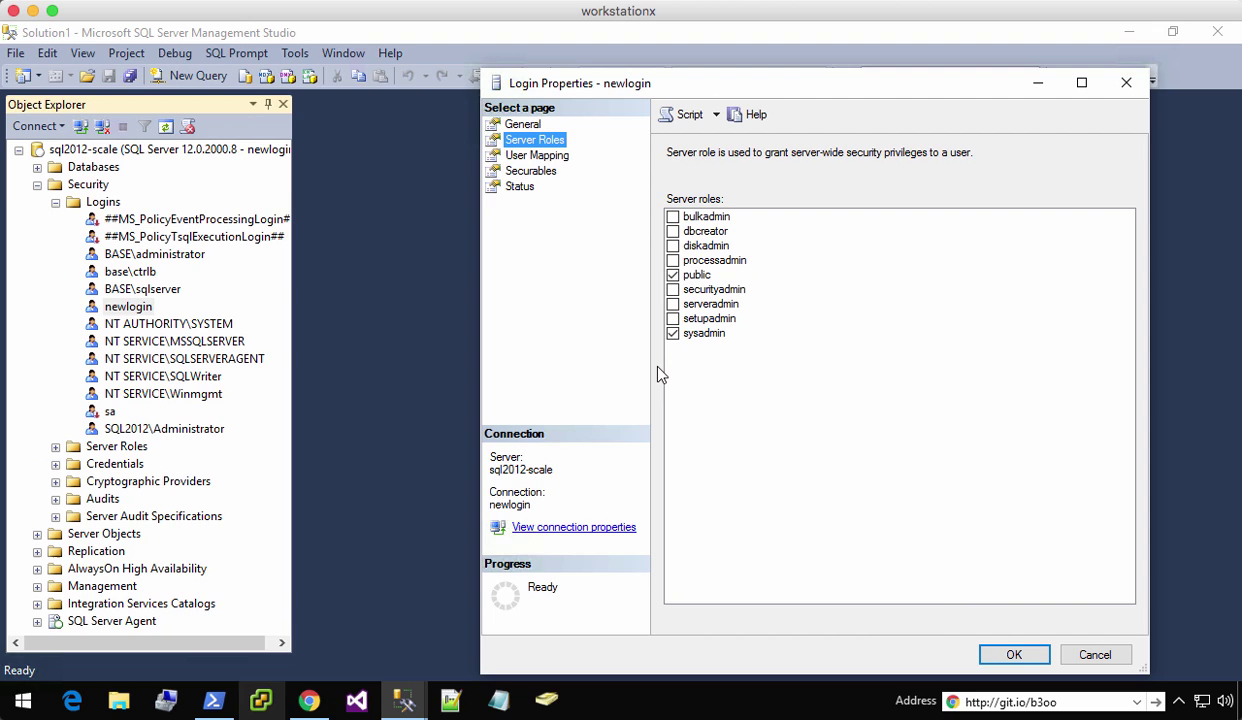